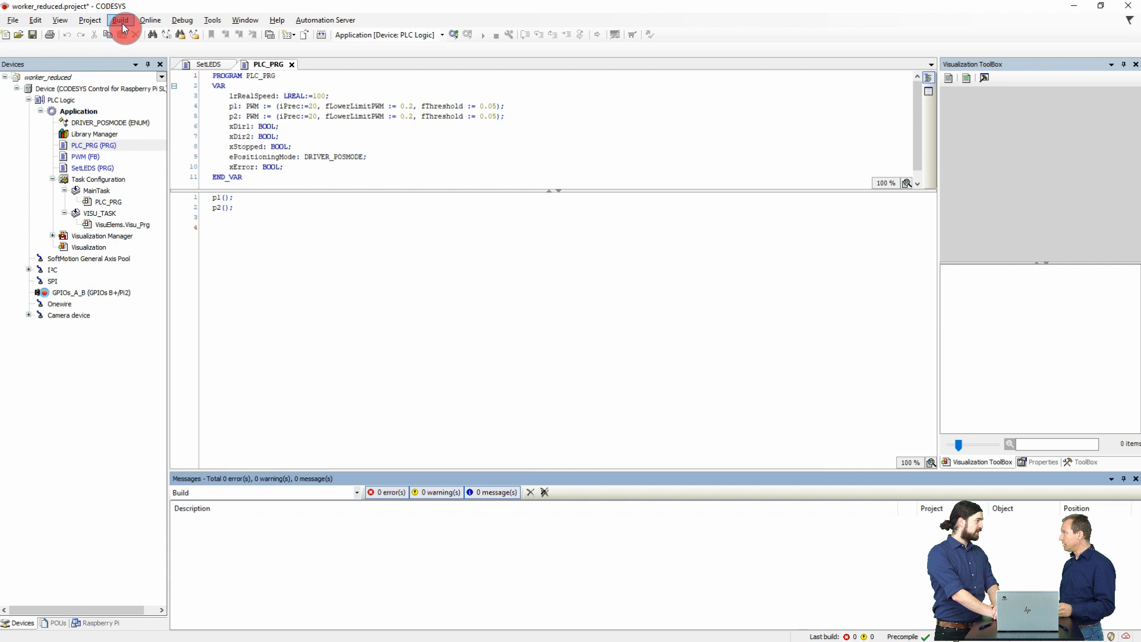
Compile the PLC application of the worker_reduced project from the Build menu
click(119, 20)
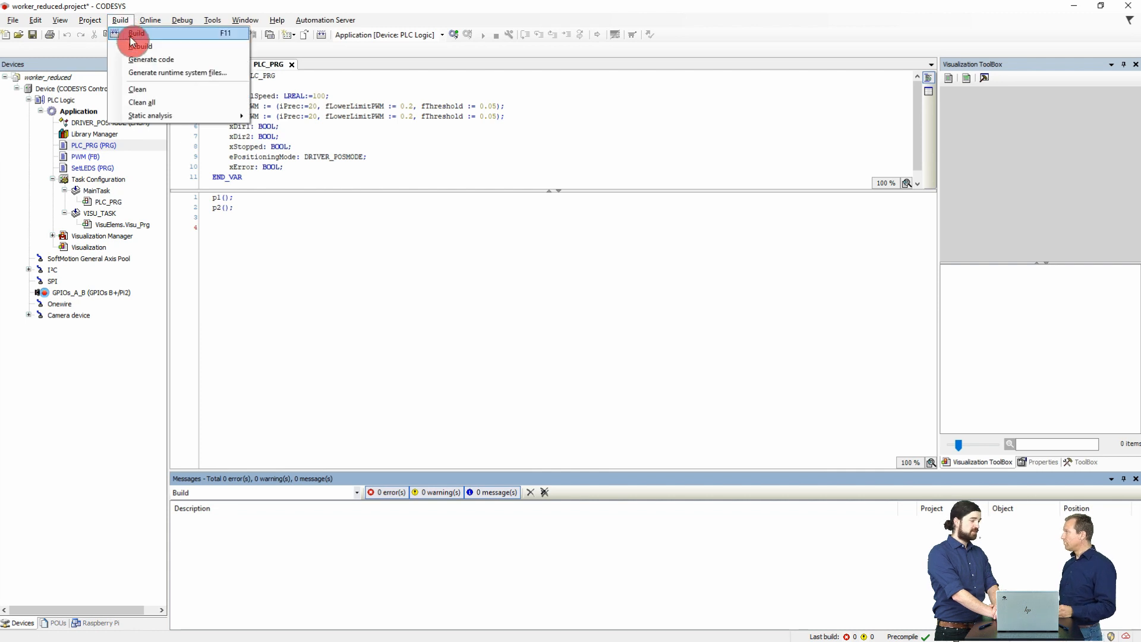
click(135, 33)
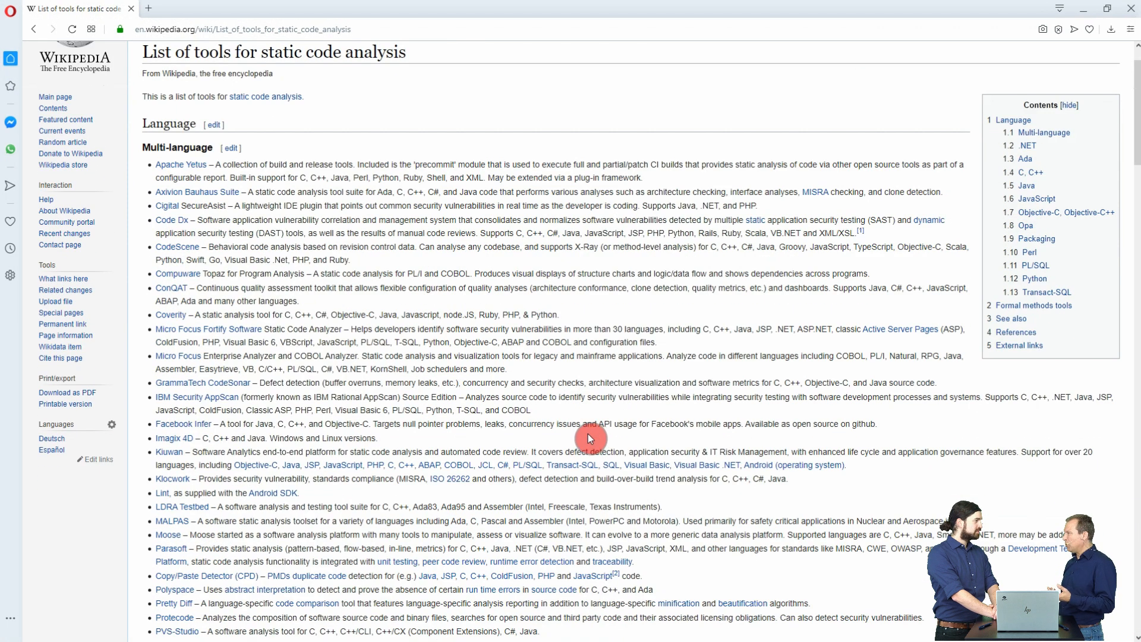
Scroll the Wikipedia static-analysis tool list and search for IEC61131-3, finding no matches
scroll(down, 3)
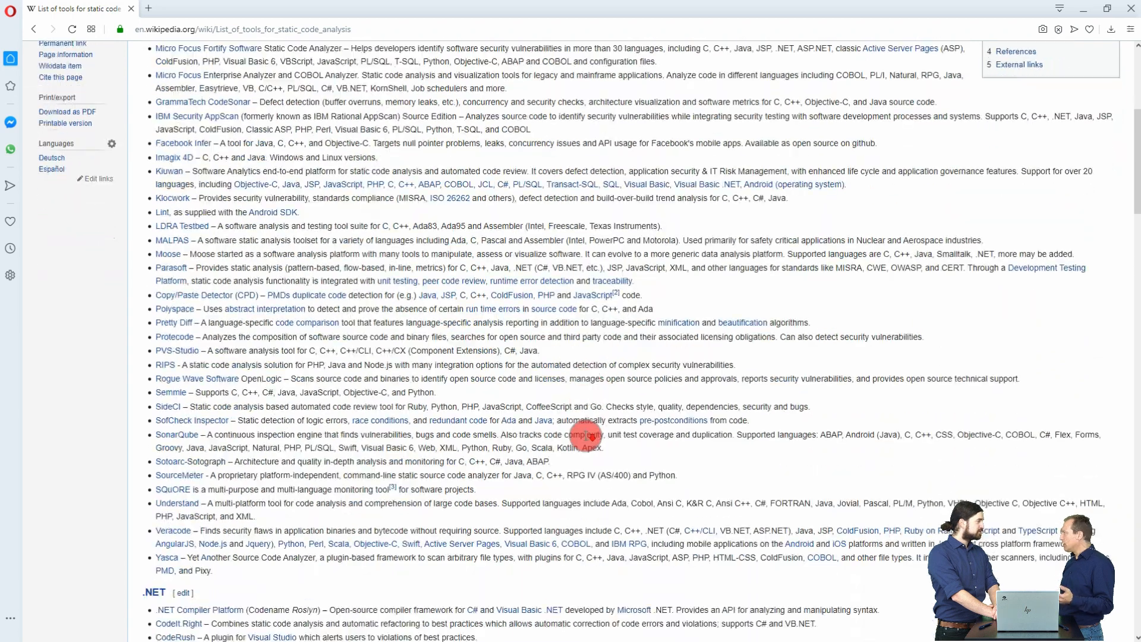
scroll(down, 3)
text(IEC61)
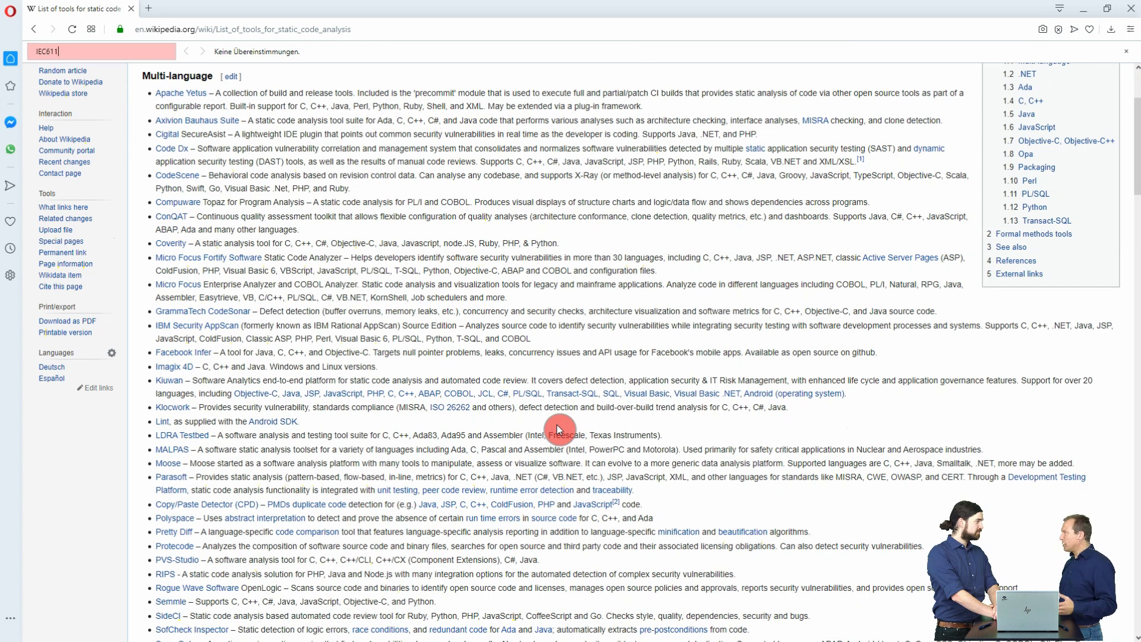
text(131-3)
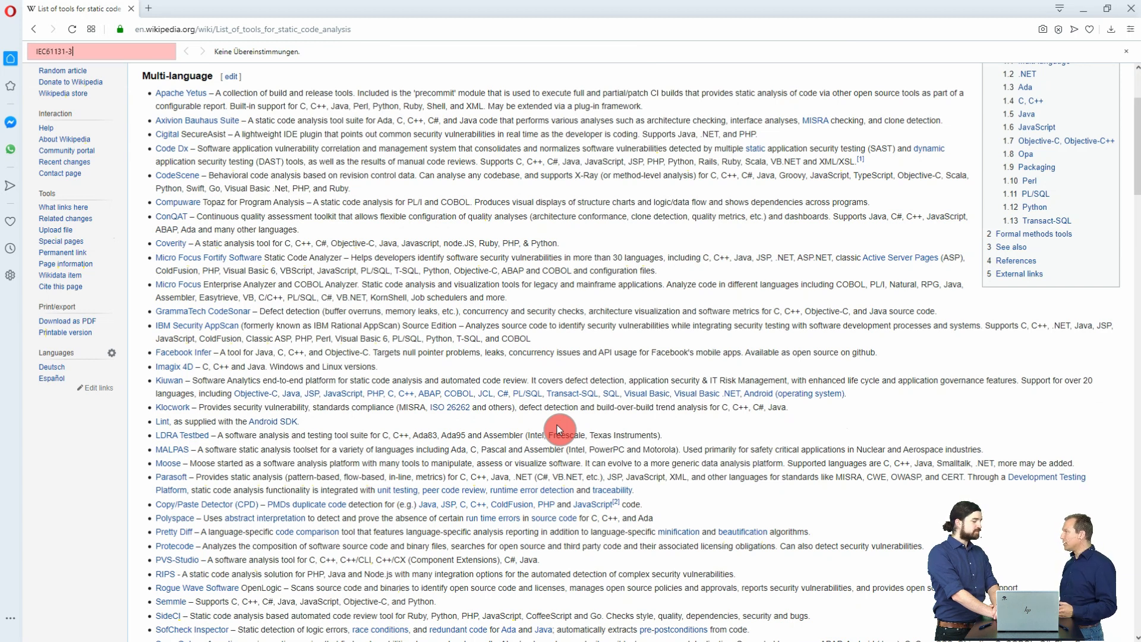
scroll(down, 3)
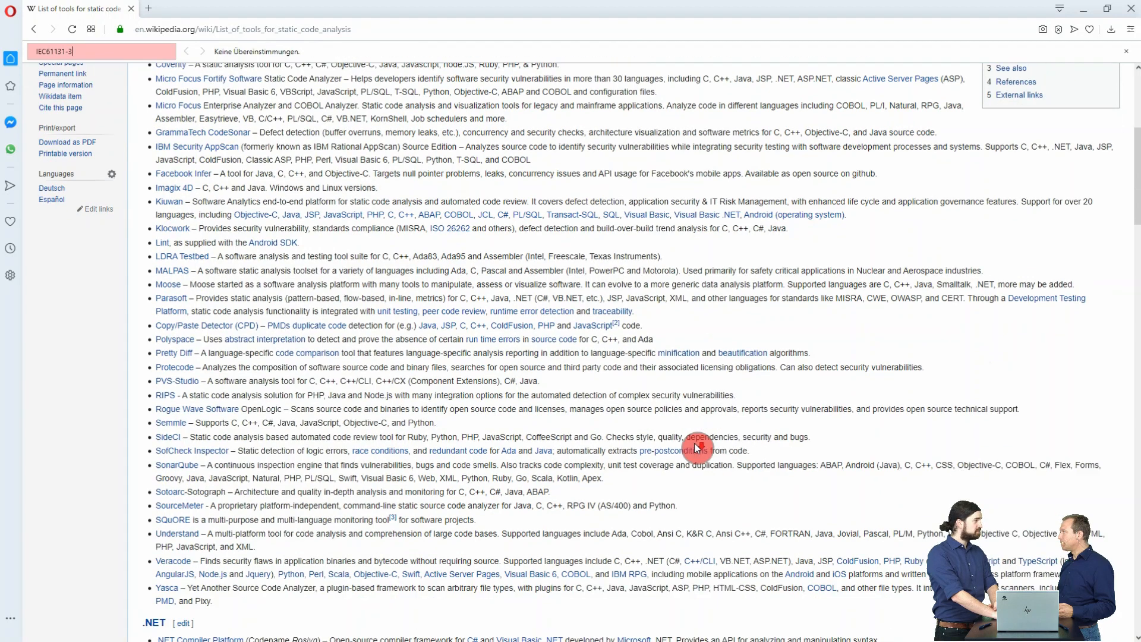
scroll(down, 3)
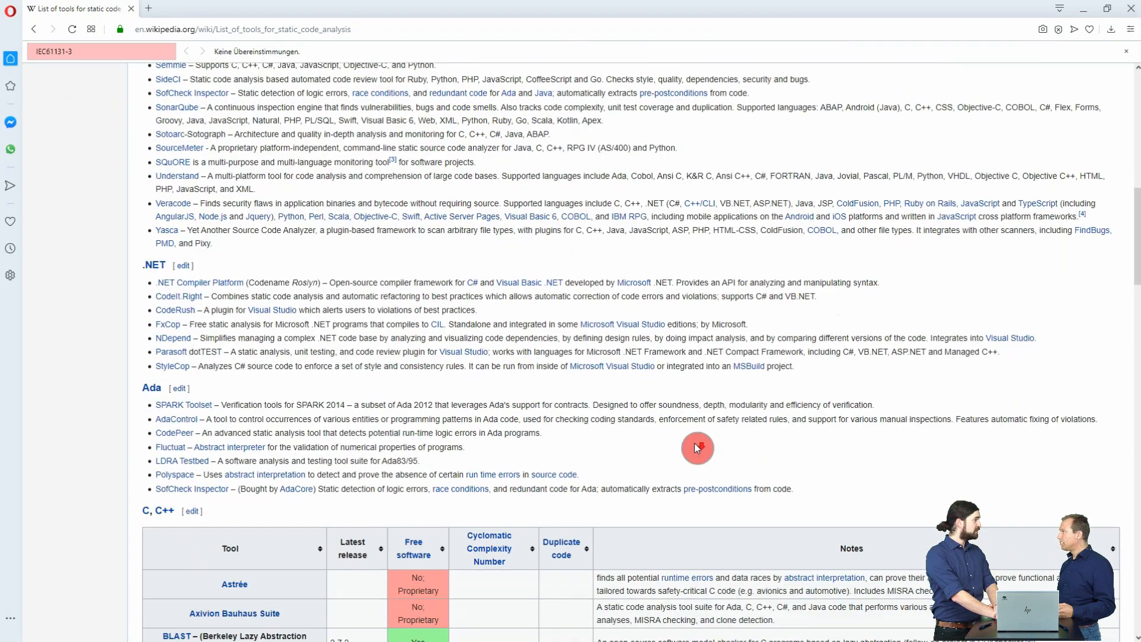
scroll(down, 3)
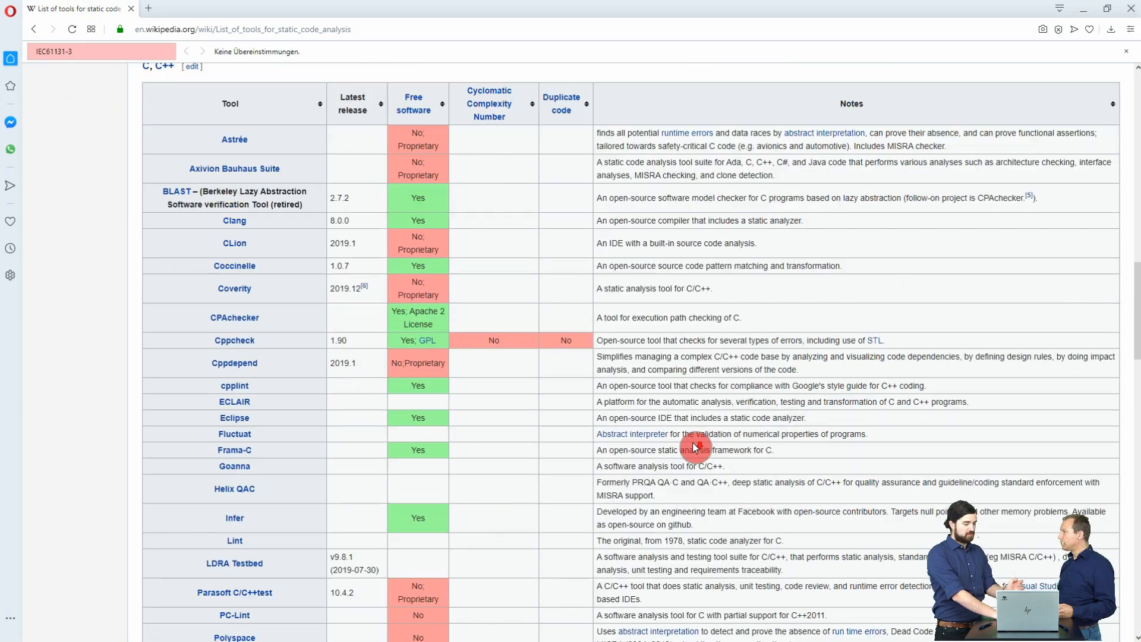
scroll(down, 3)
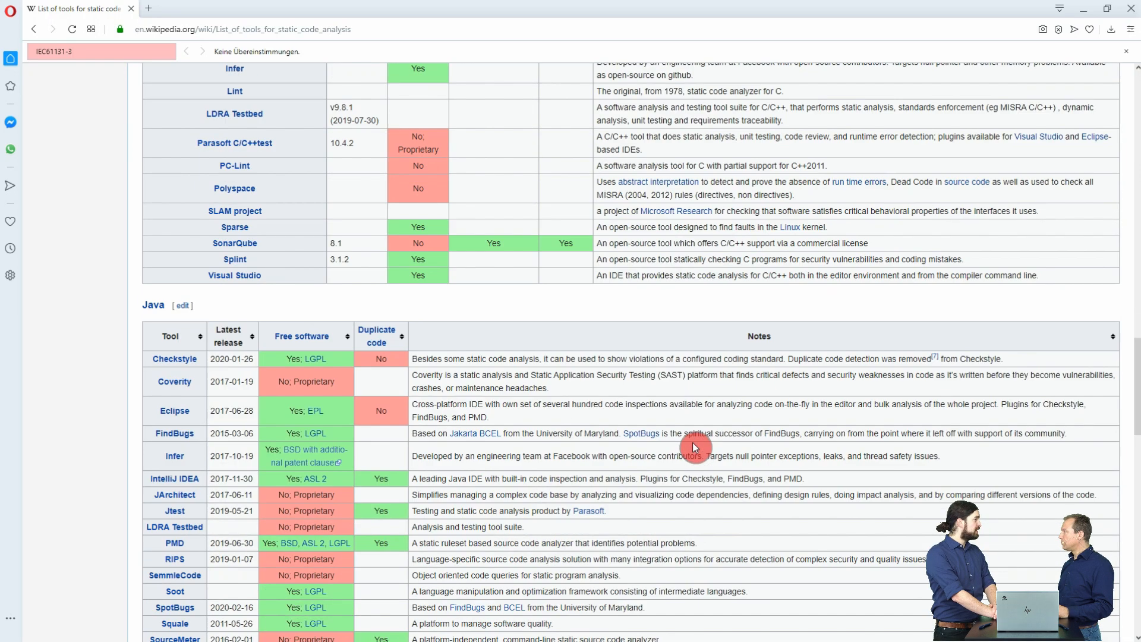
scroll(down, 3)
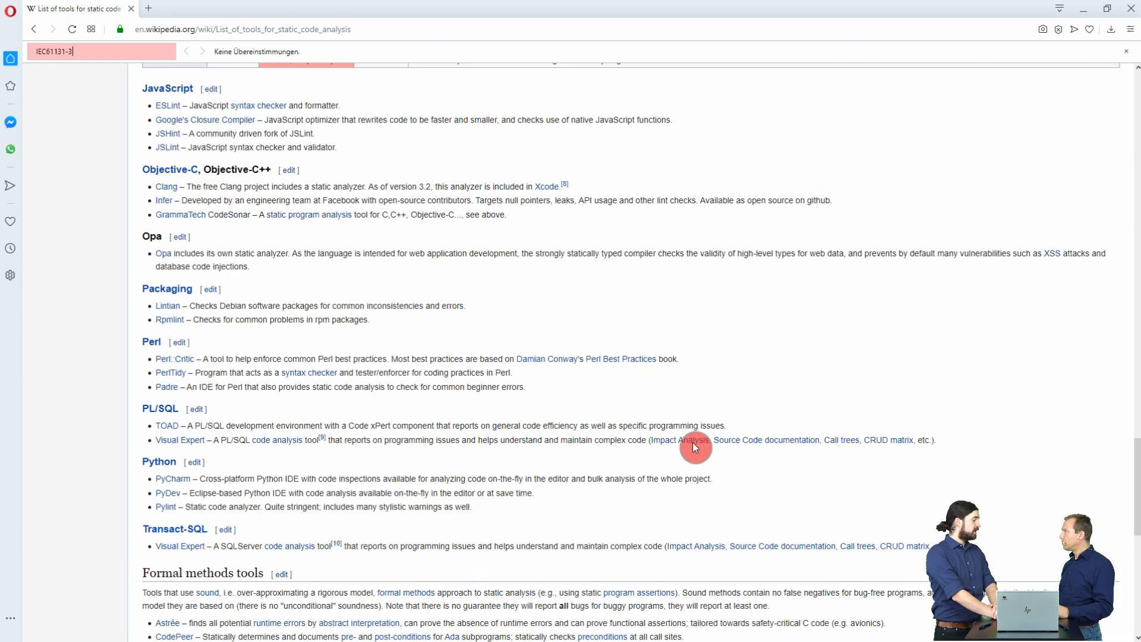
scroll(down, 3)
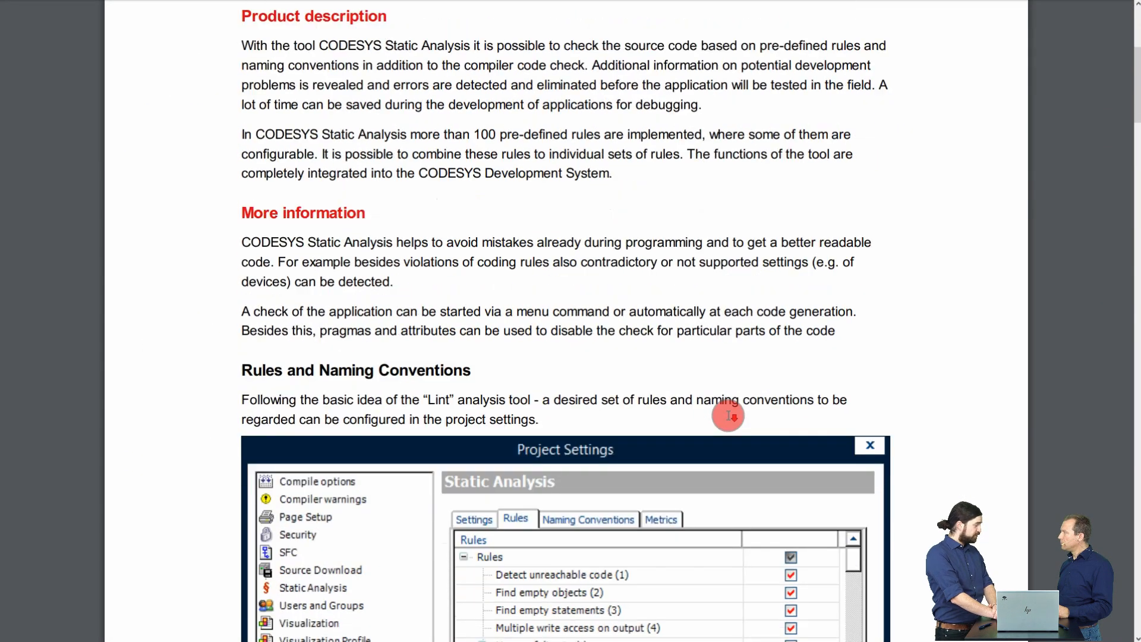
Scroll through the CODESYS Static Analysis product sheet's rules and naming-convention pages
scroll(down, 3)
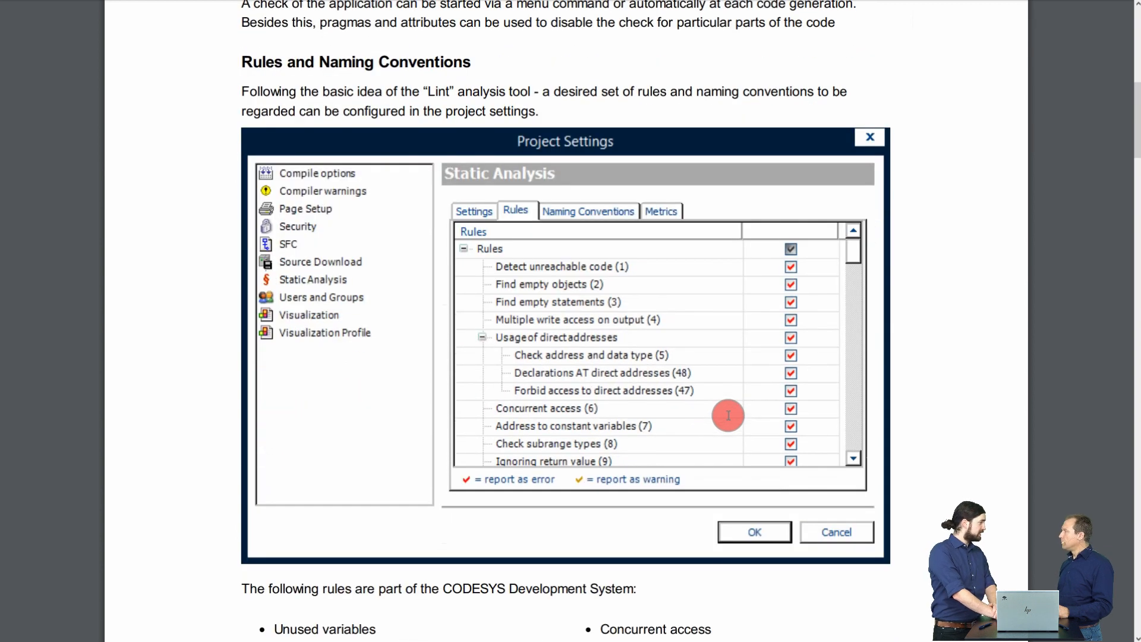
scroll(down, 3)
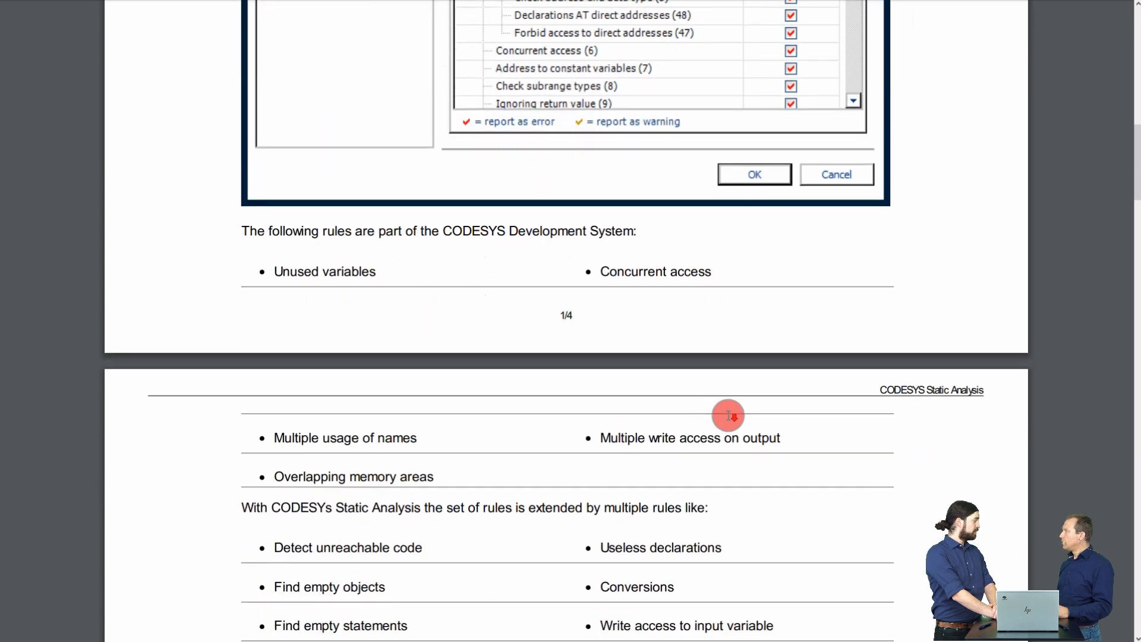
scroll(down, 3)
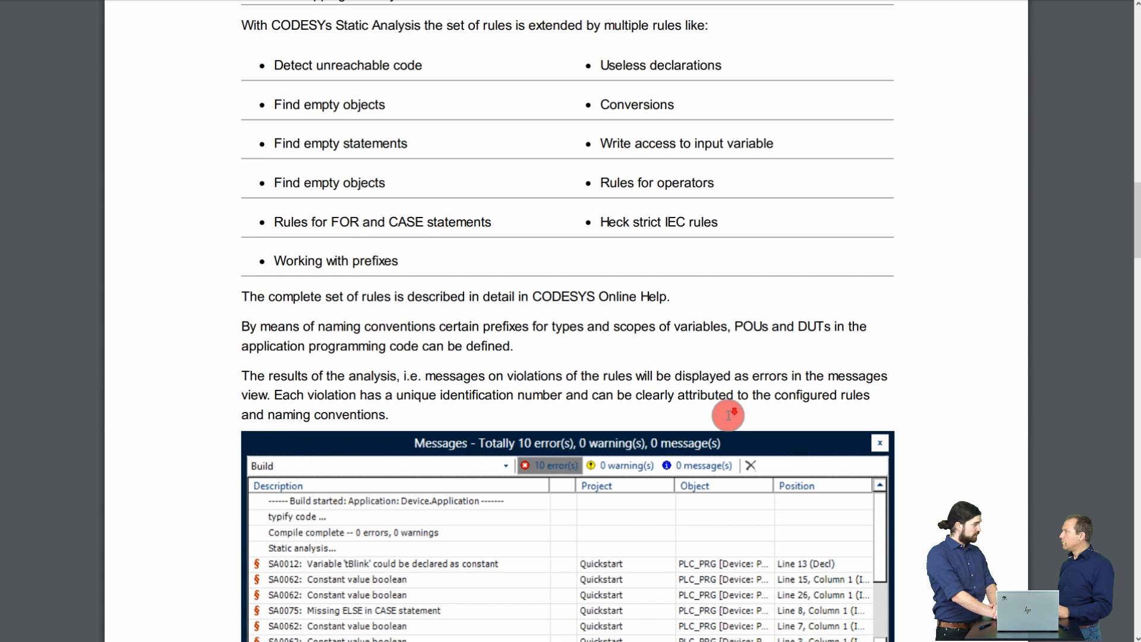
scroll(down, 3)
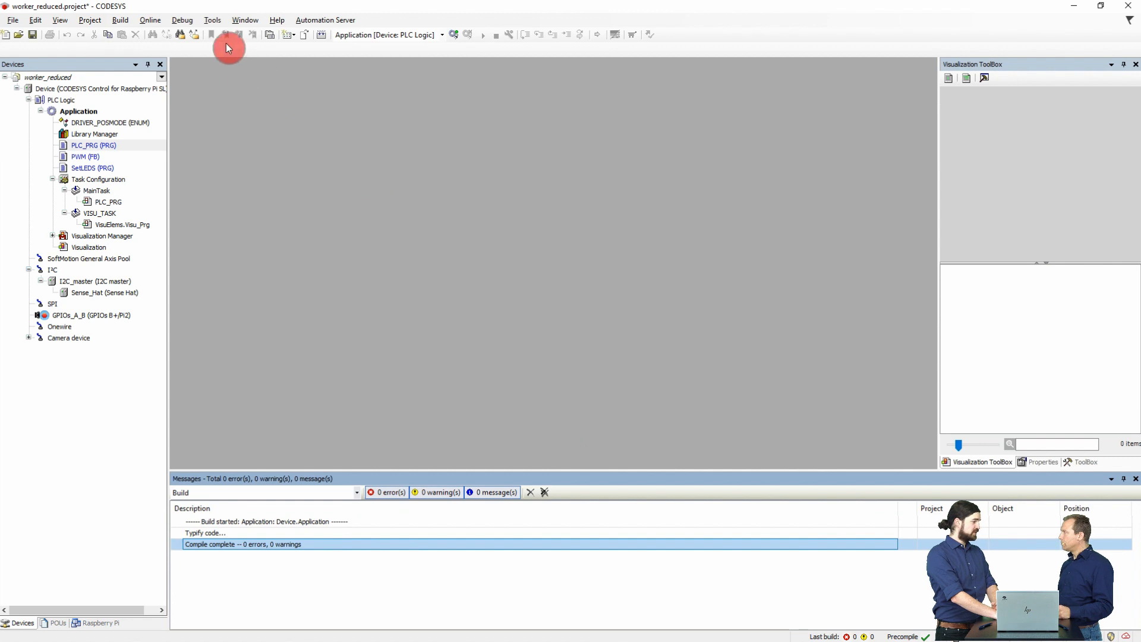
mouse_move(222, 64)
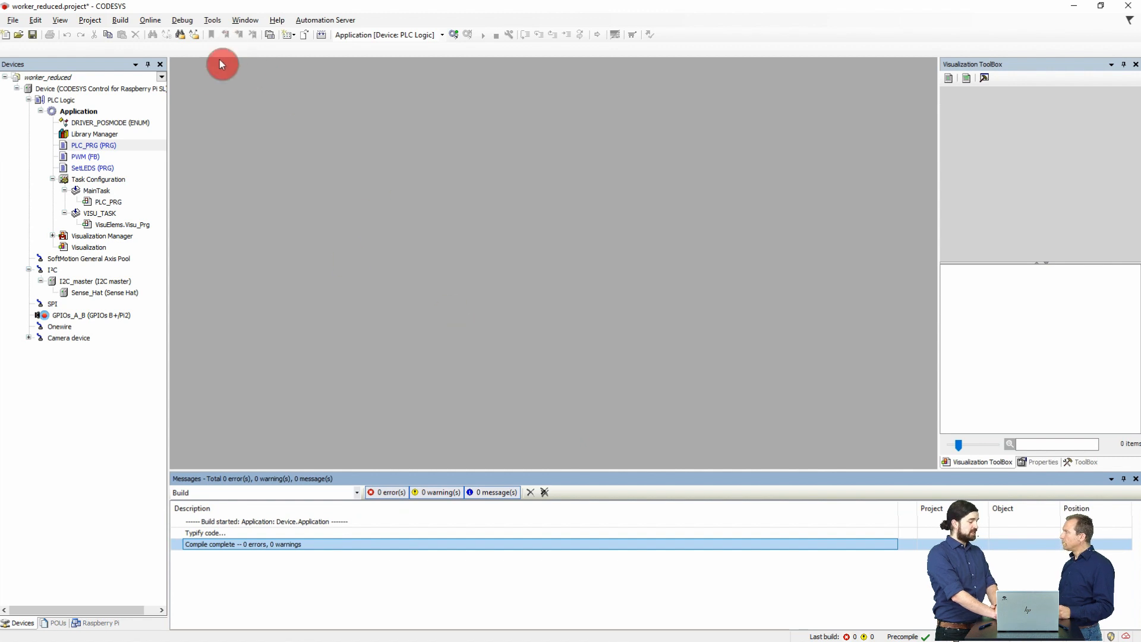
Review the static analysis rules list, including the enumerations-with-incorrect-assignment rule
click(211, 20)
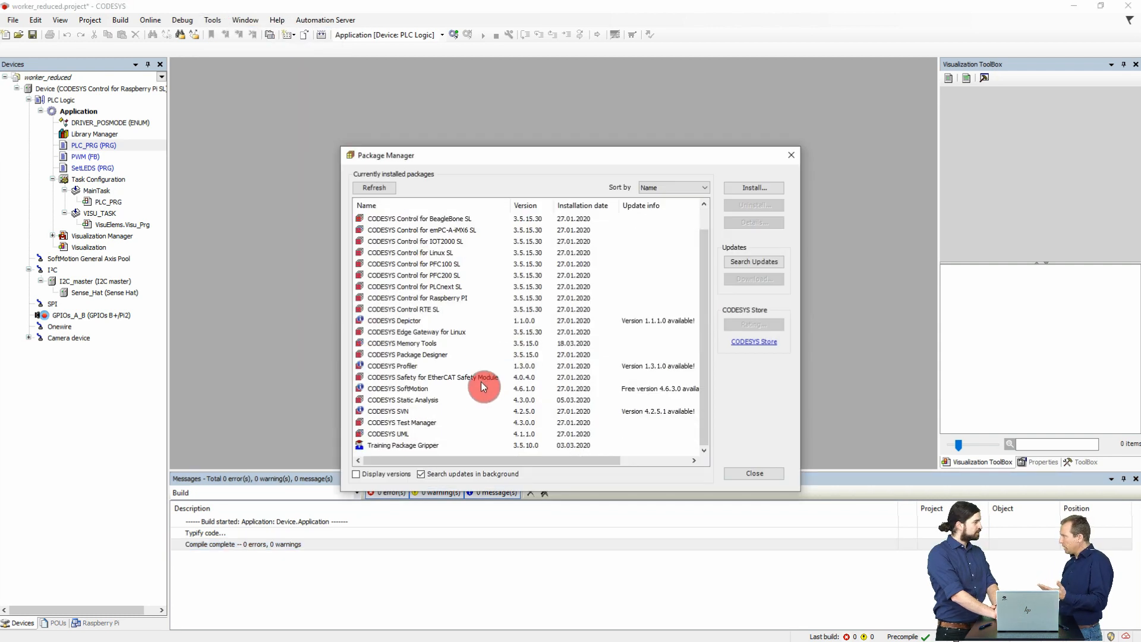
click(120, 20)
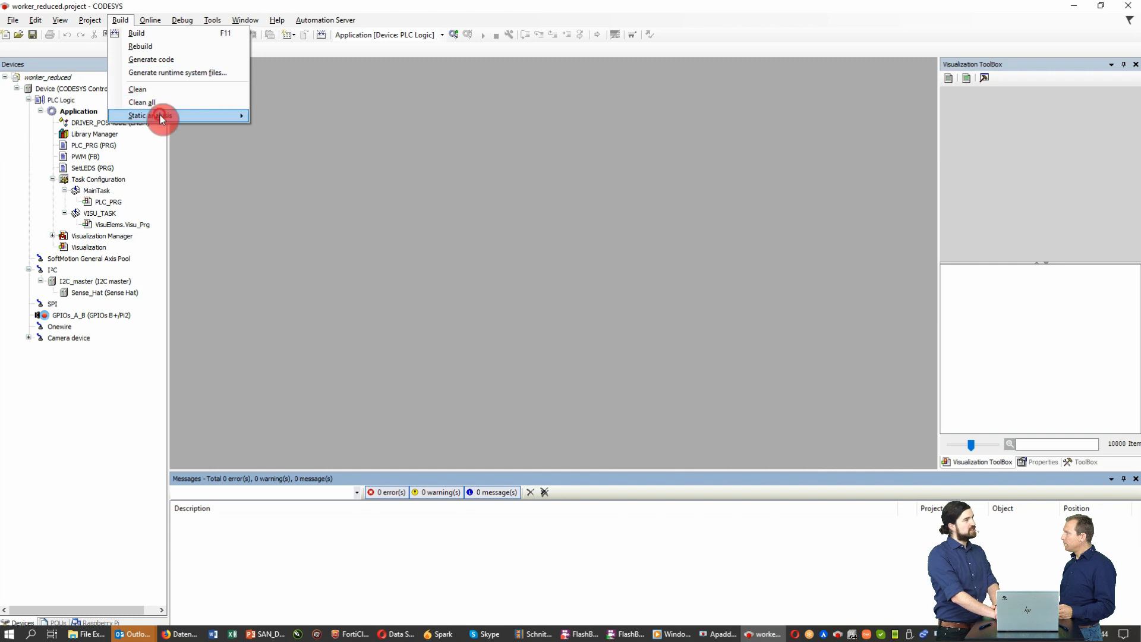
click(145, 115)
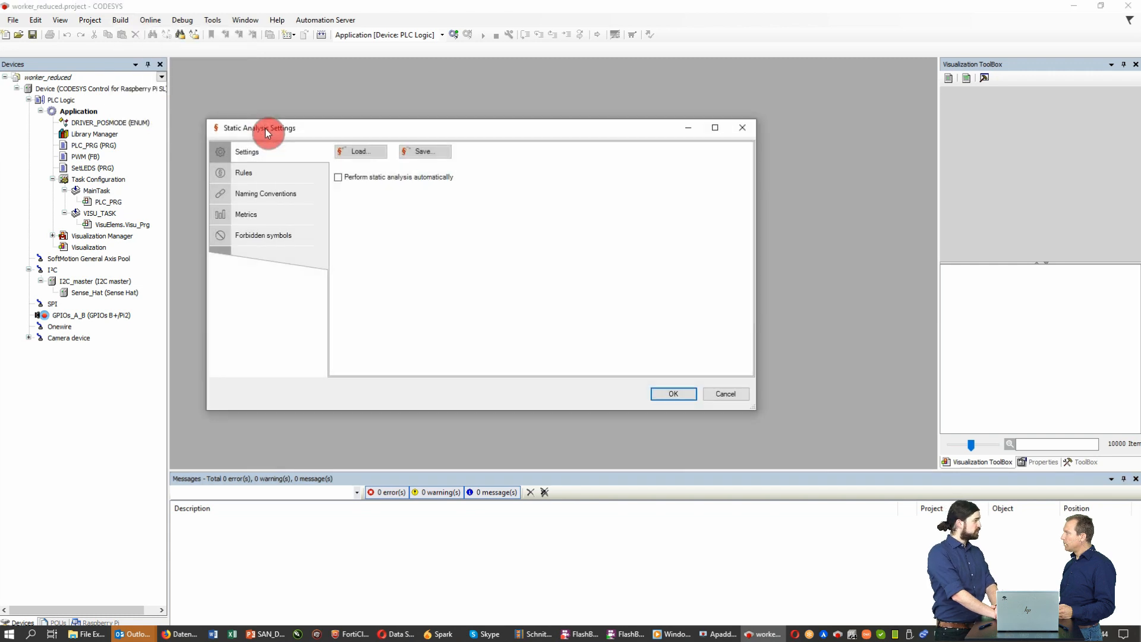
click(243, 173)
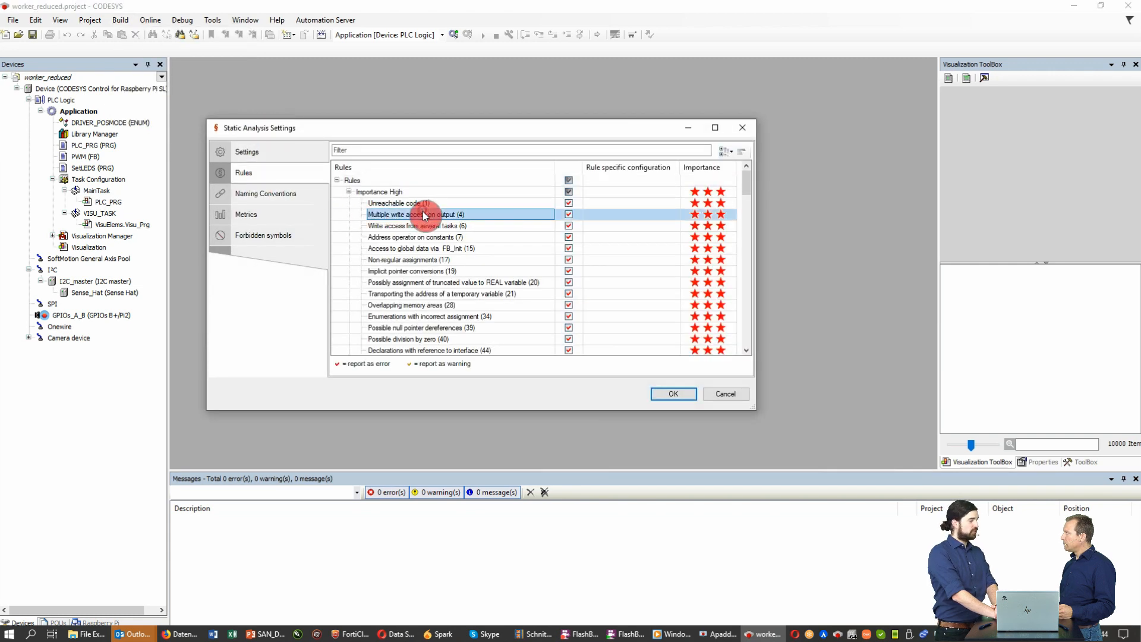
click(428, 316)
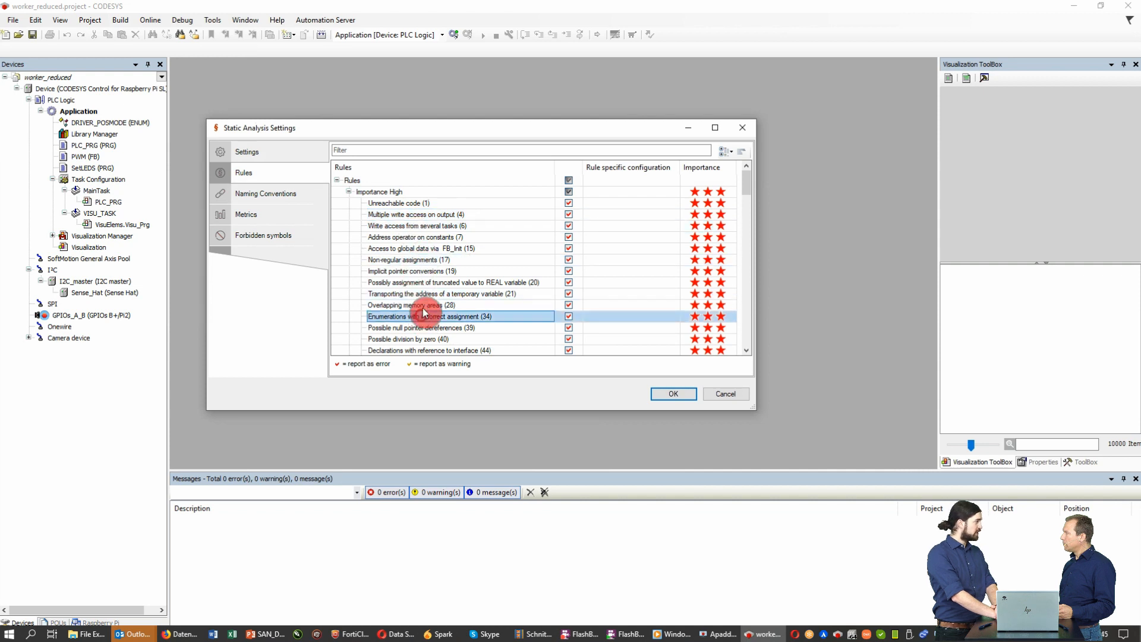
click(246, 151)
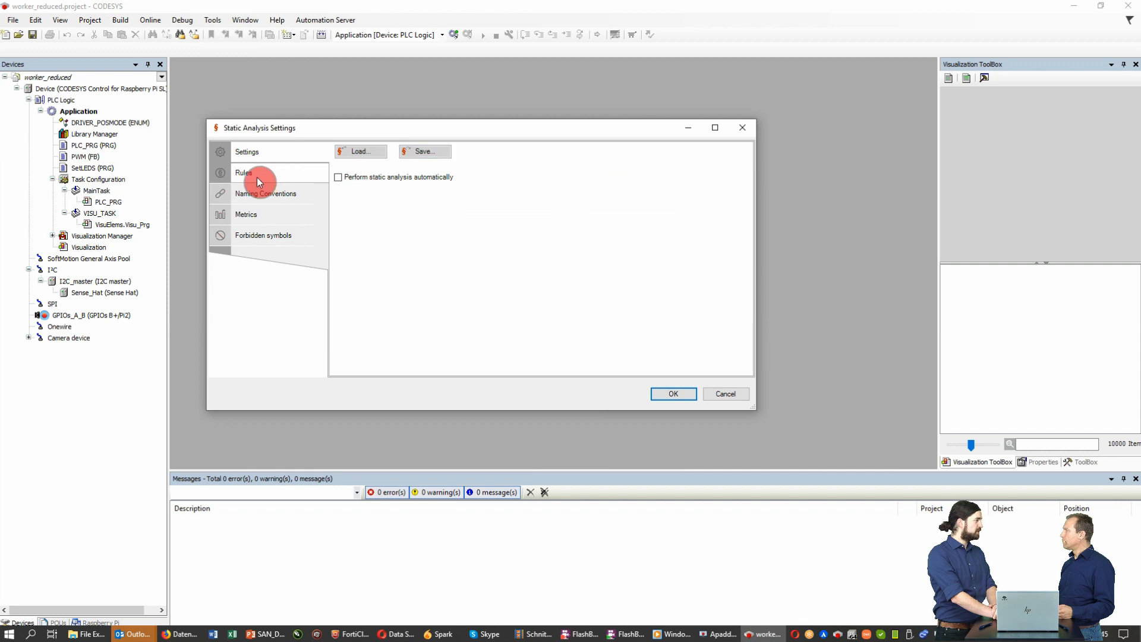
Group the rules by importance, check the automatic-analysis option, and close the settings
click(244, 173)
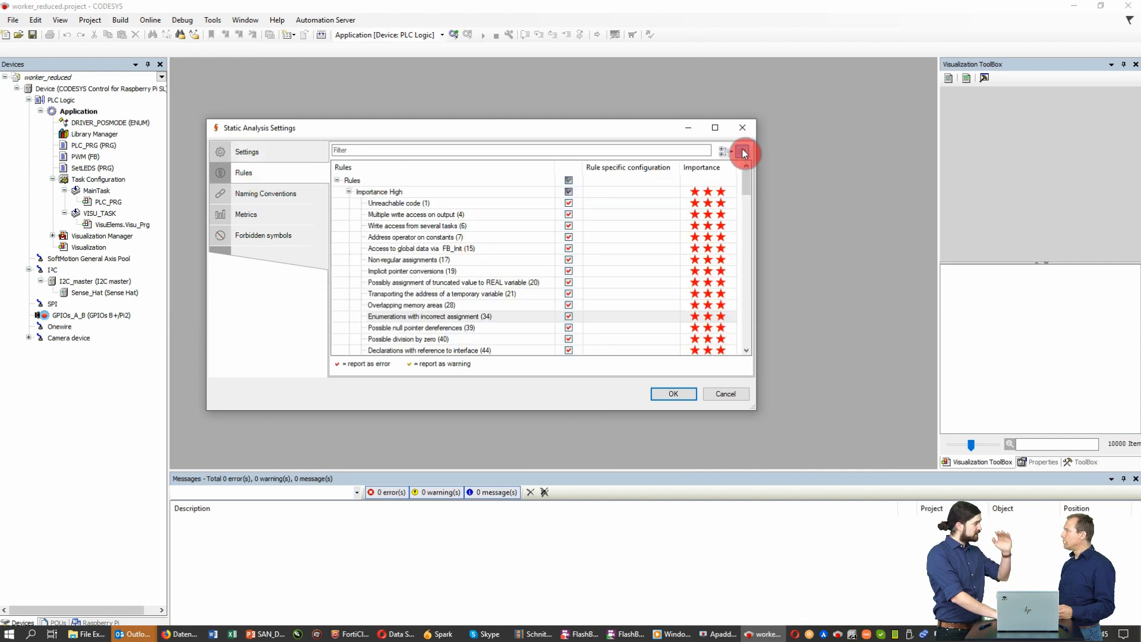
click(722, 153)
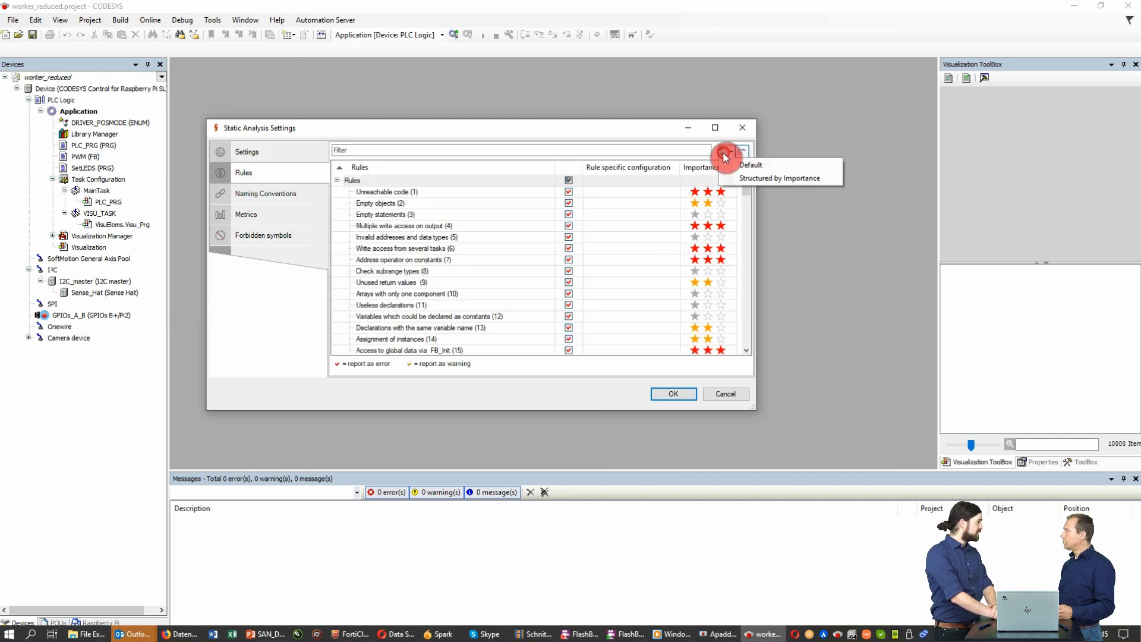
click(777, 177)
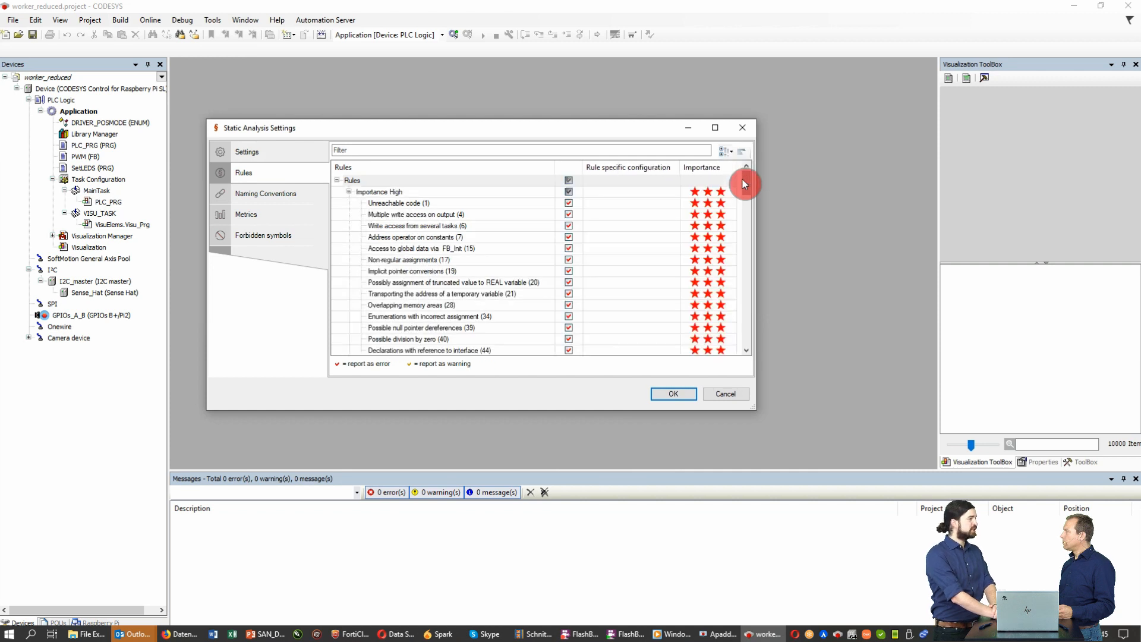
click(247, 151)
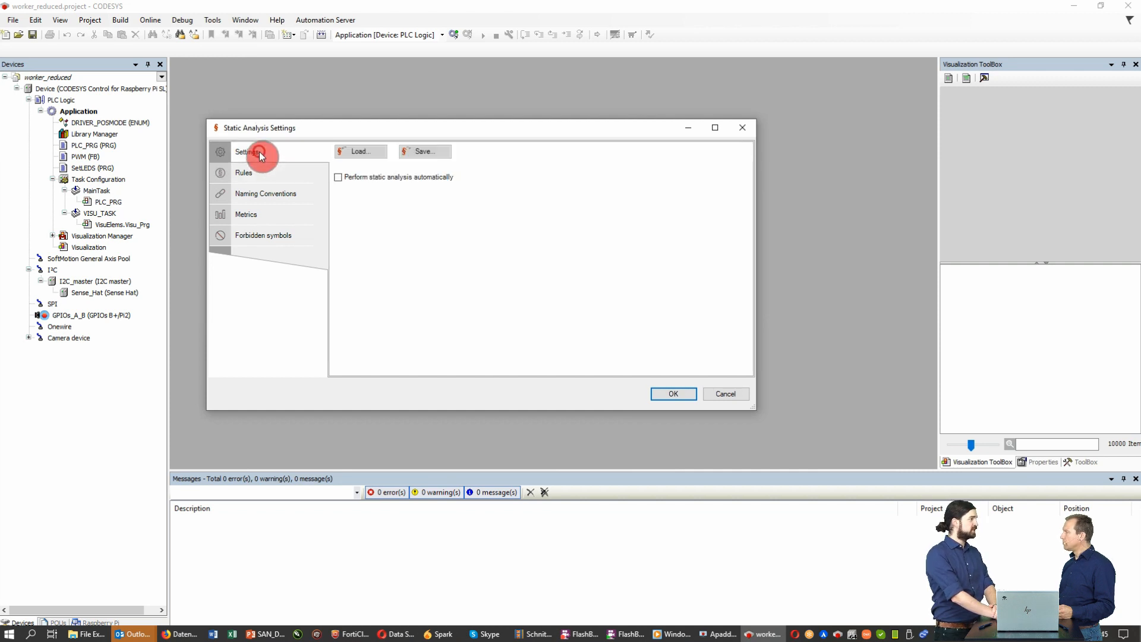
click(338, 177)
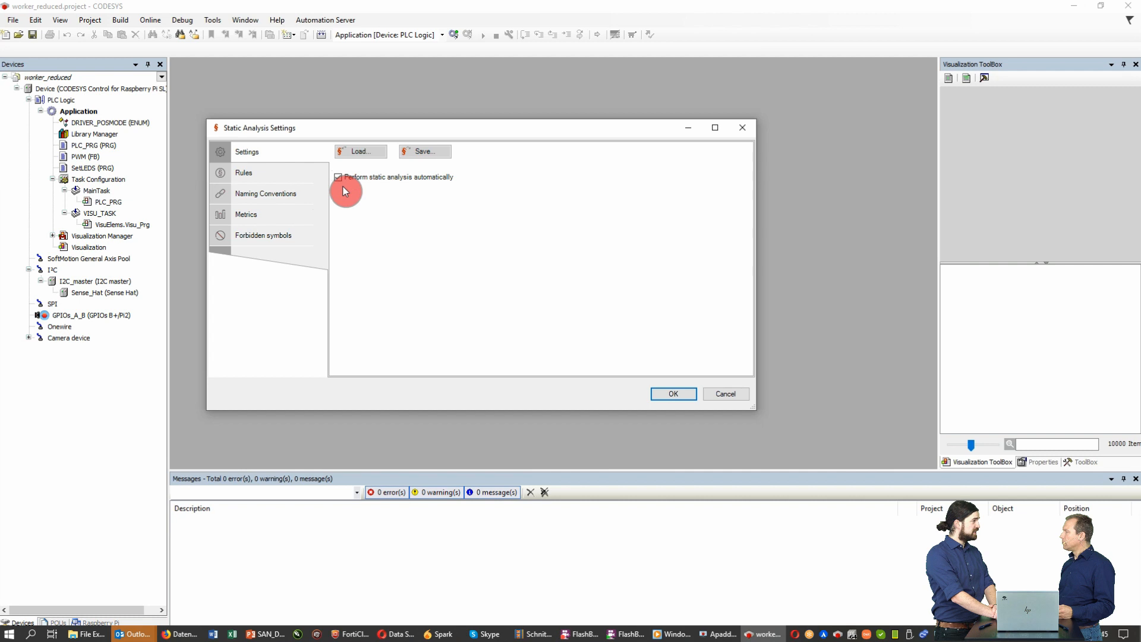
click(337, 177)
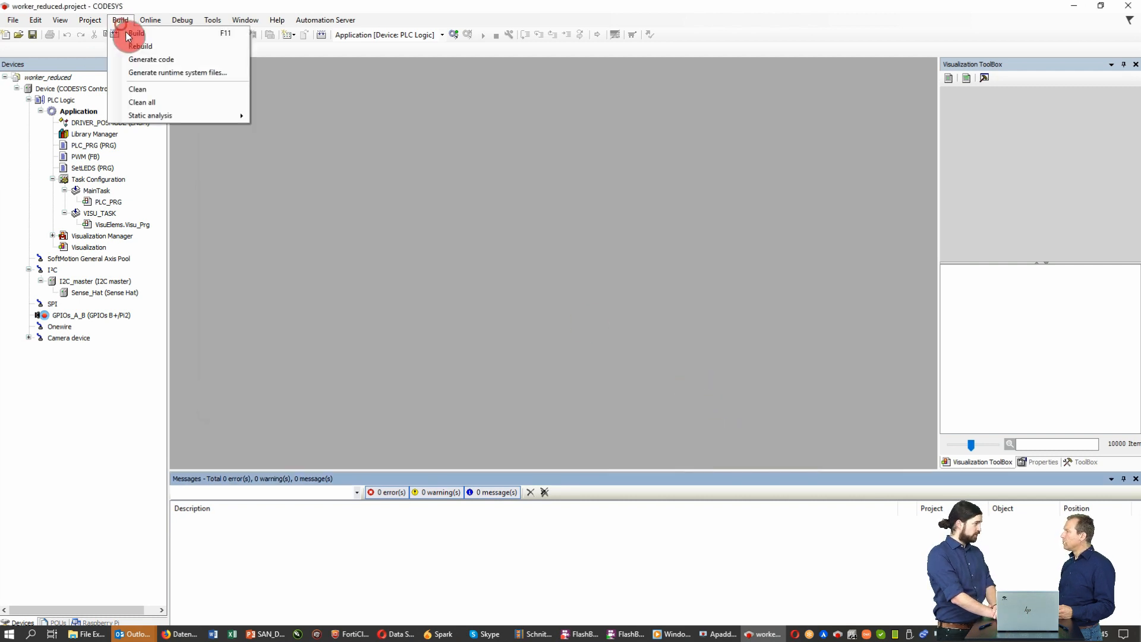
mouse_move(149, 115)
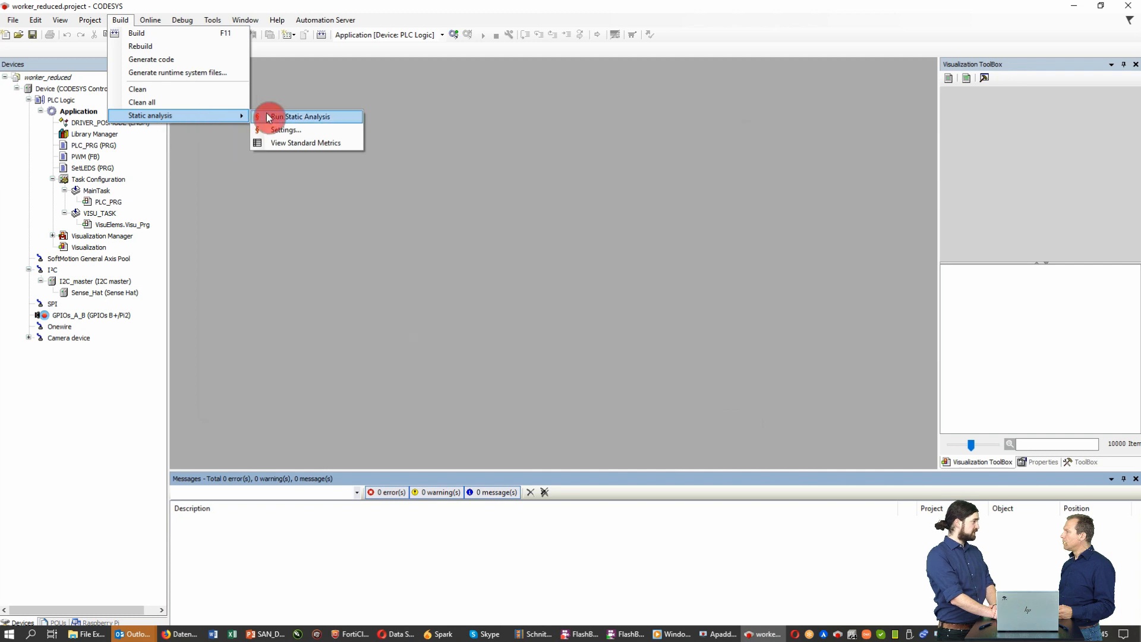
Run static analysis, then view the Naming Conventions data-type prefixes and confirm with OK
click(300, 117)
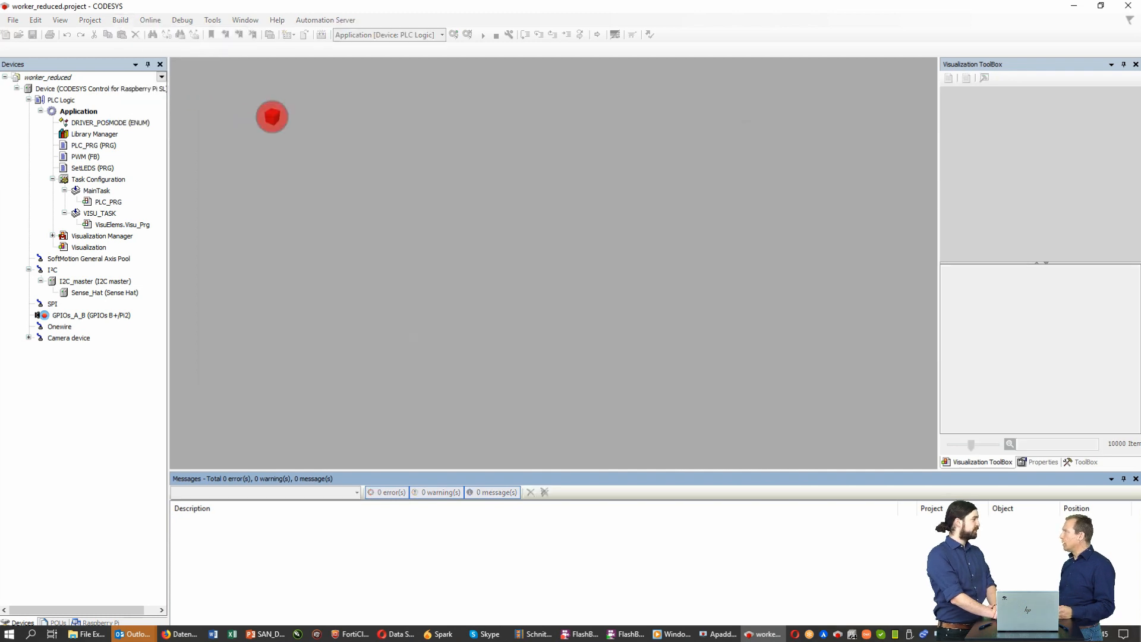
click(120, 20)
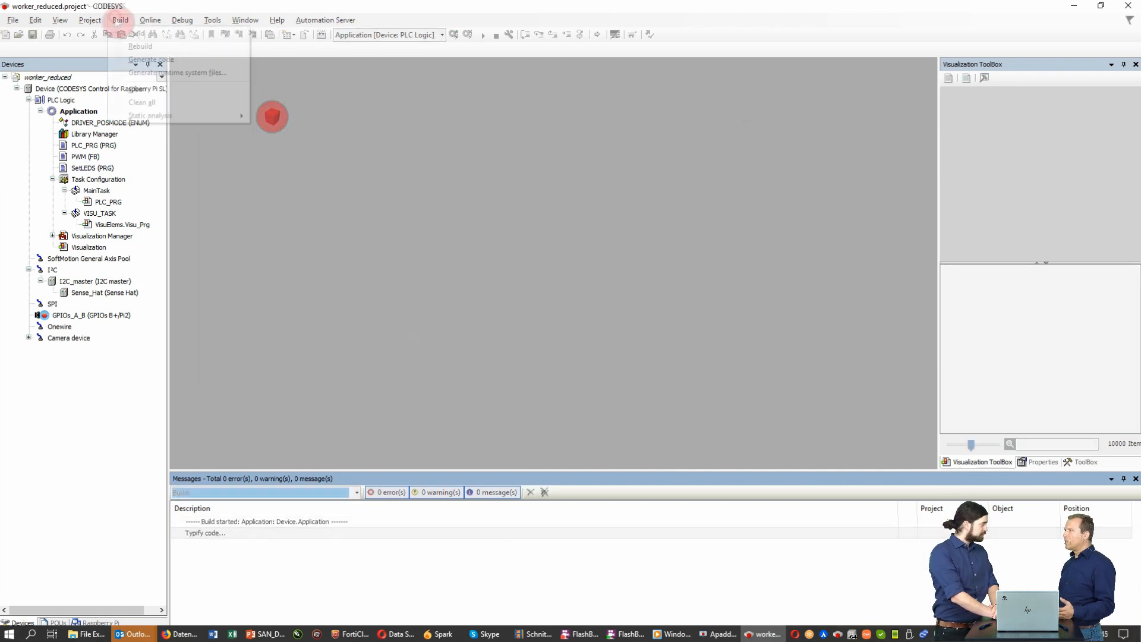
click(148, 115)
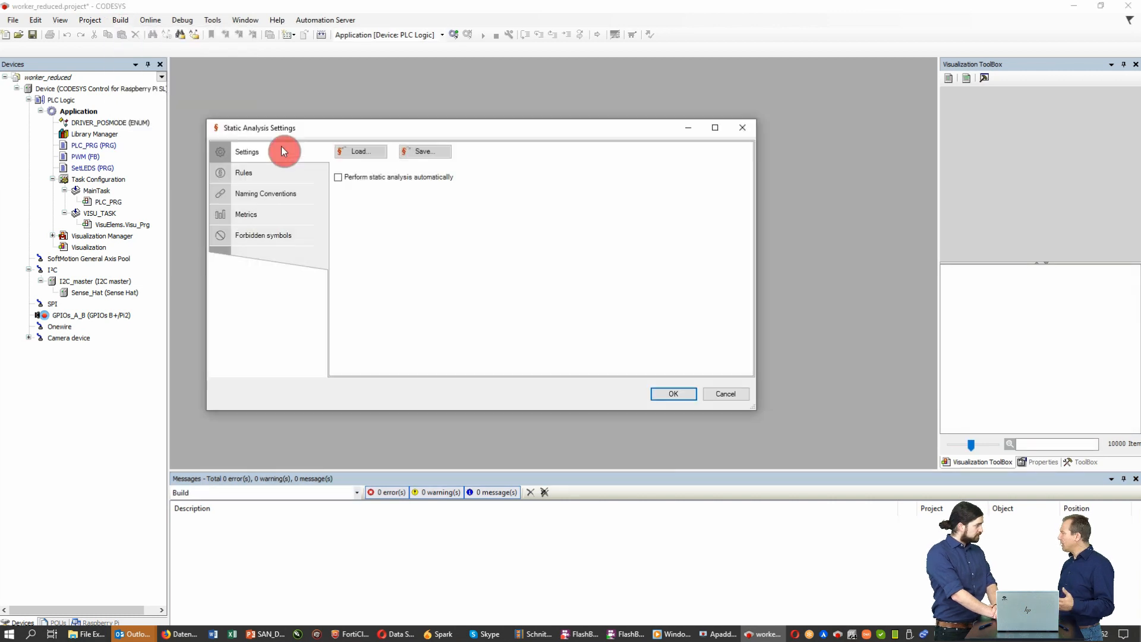
click(265, 194)
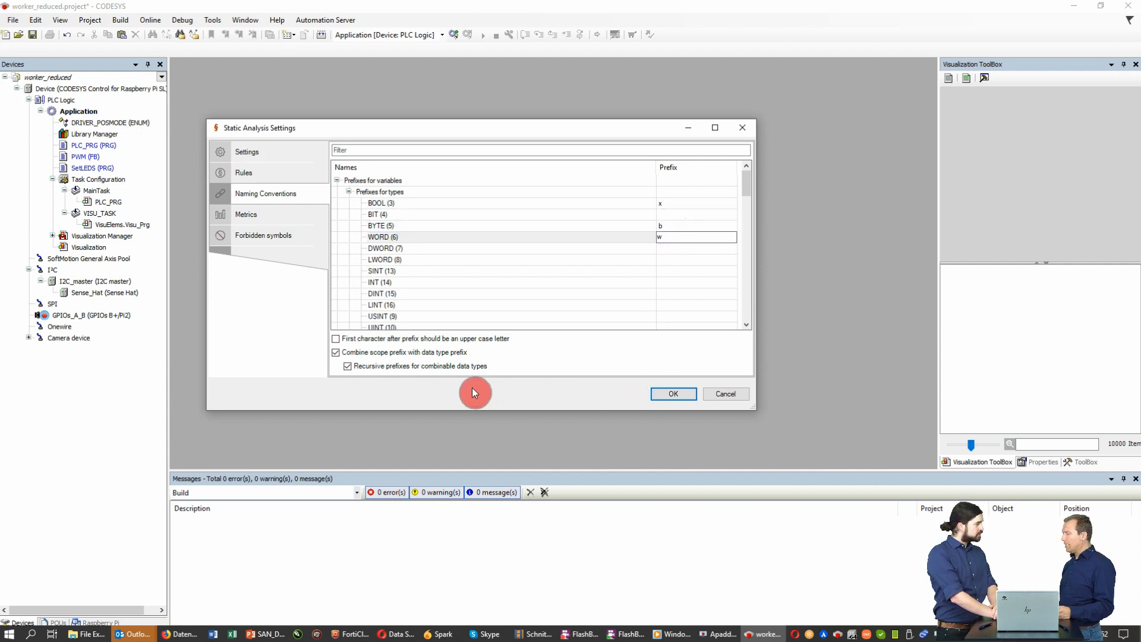
mouse_move(611, 389)
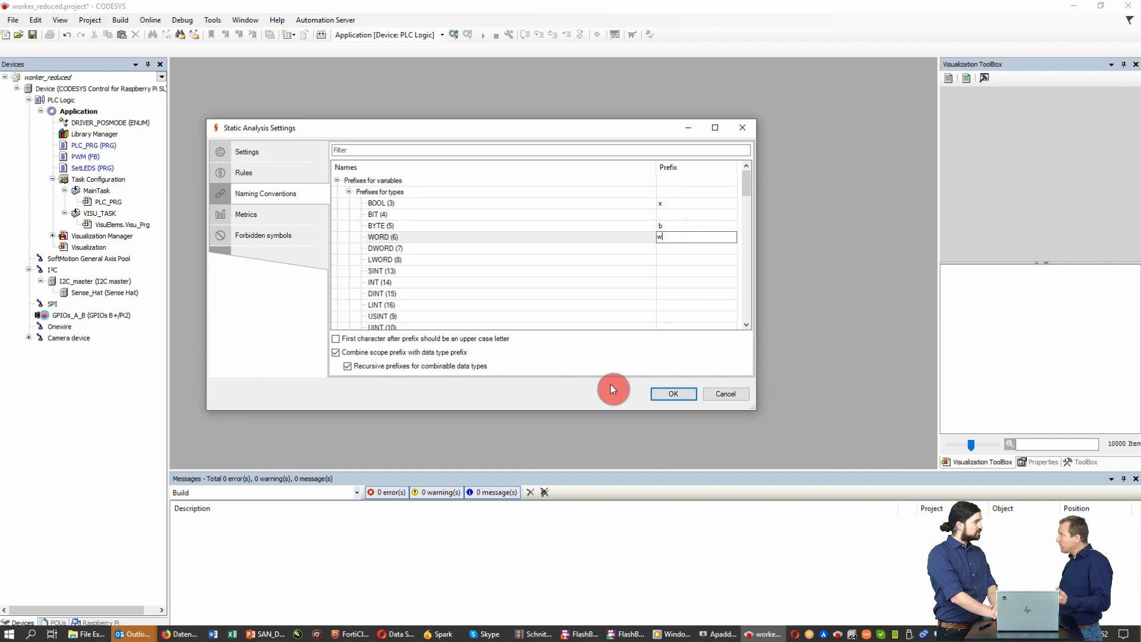
click(671, 394)
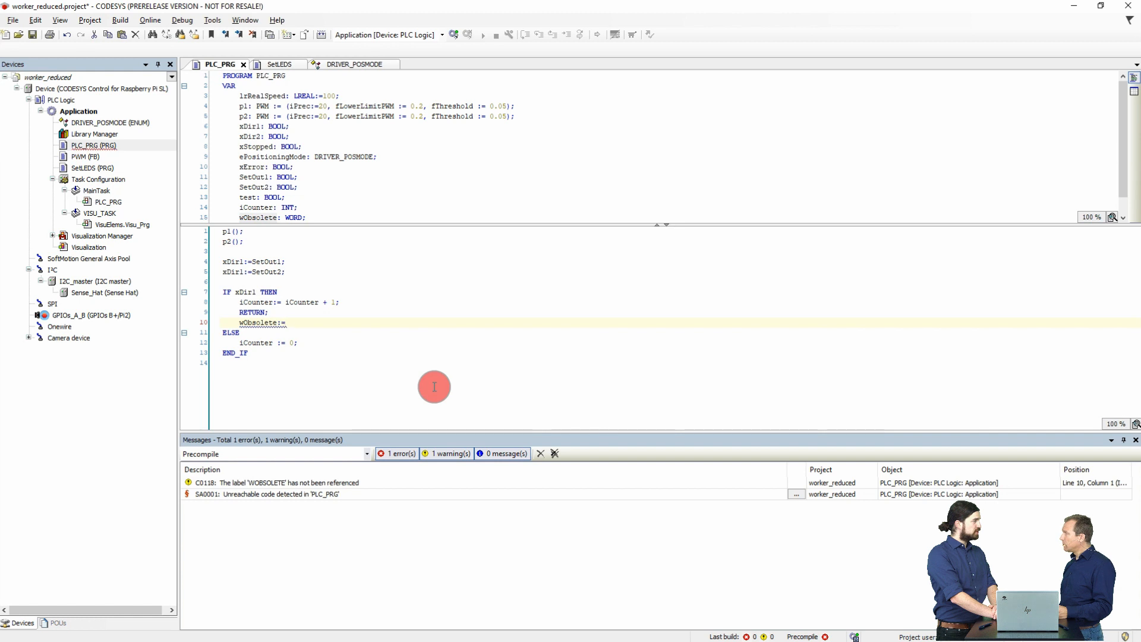
Enter 23 after wObsolete:= and apply quick-fix SA0001 to remove the unreachable code
text(23;)
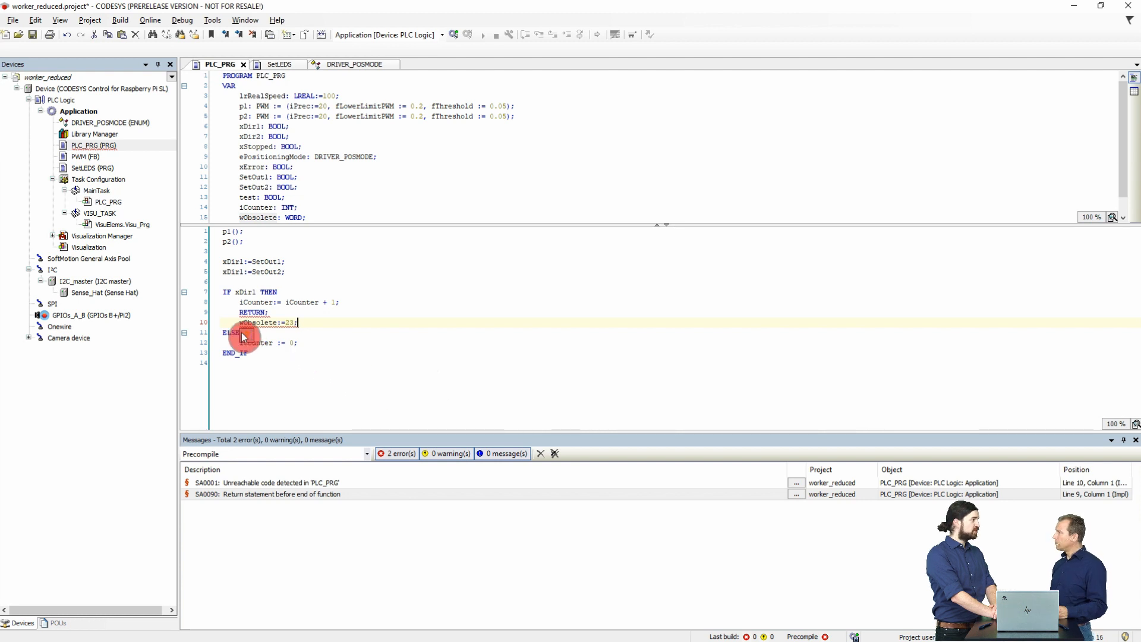
click(247, 335)
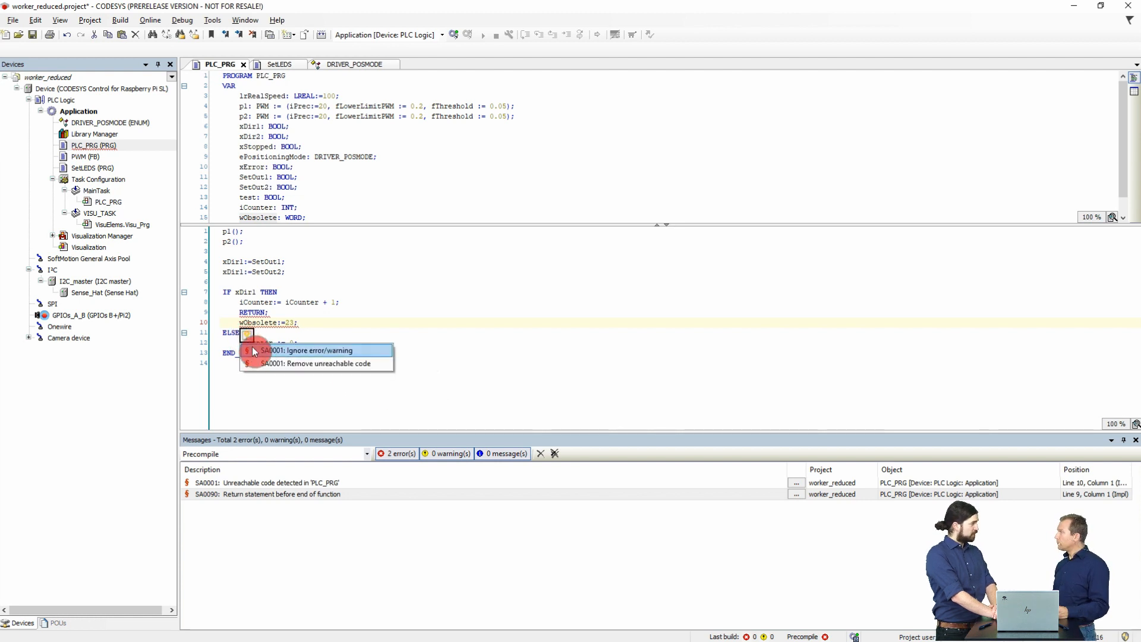
click(320, 363)
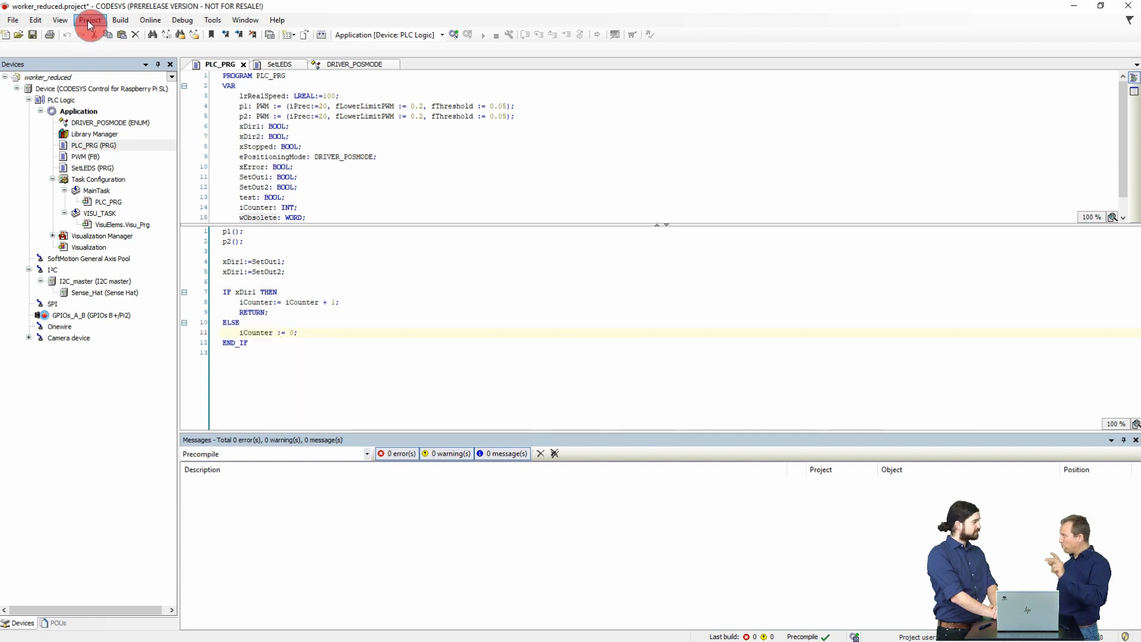
click(120, 20)
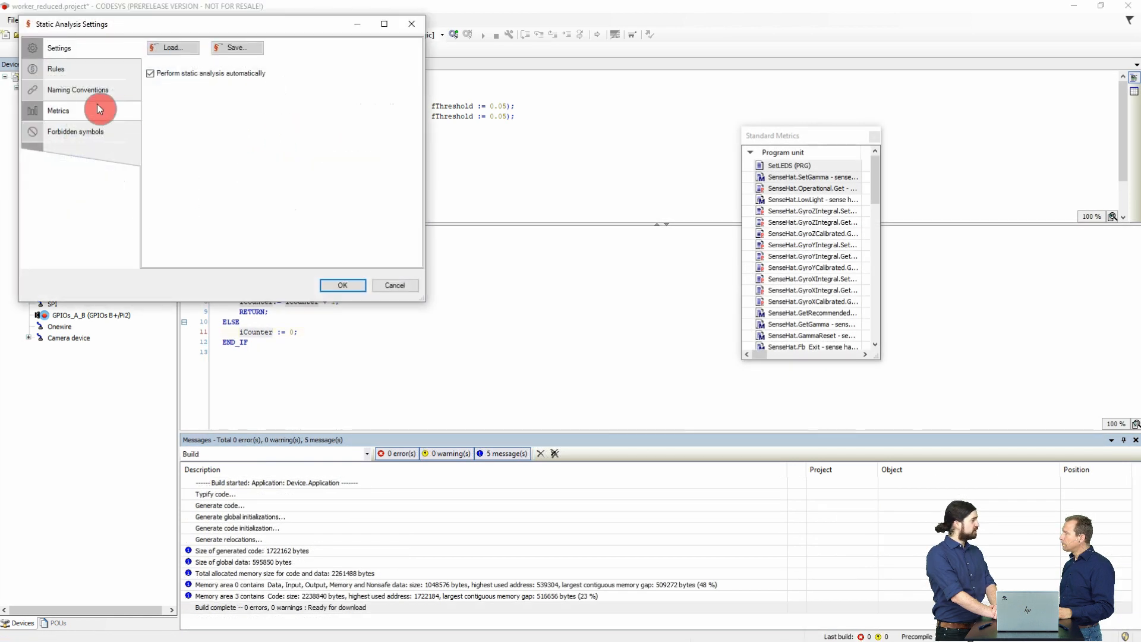
Review the Metrics settings and confirm them with OK
click(58, 109)
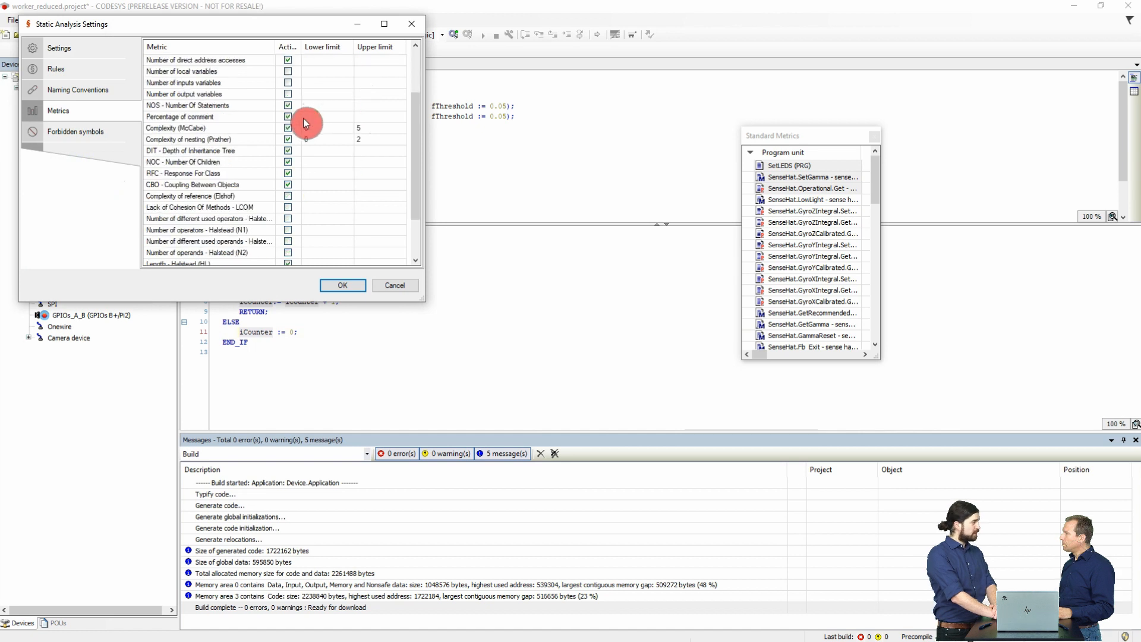
scroll(down, 3)
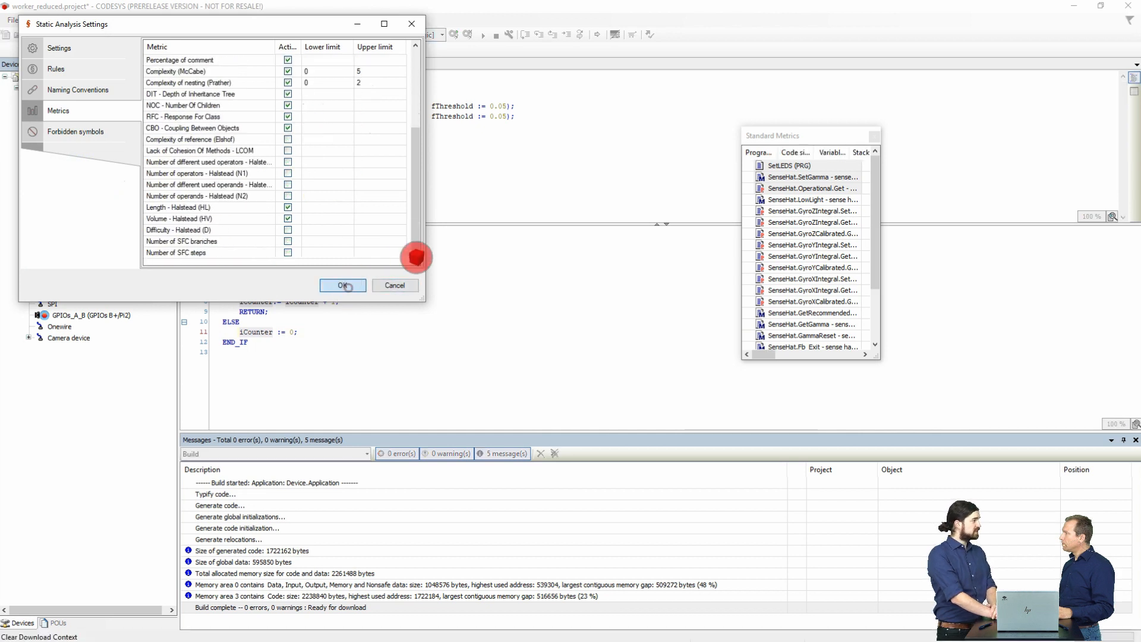
click(342, 284)
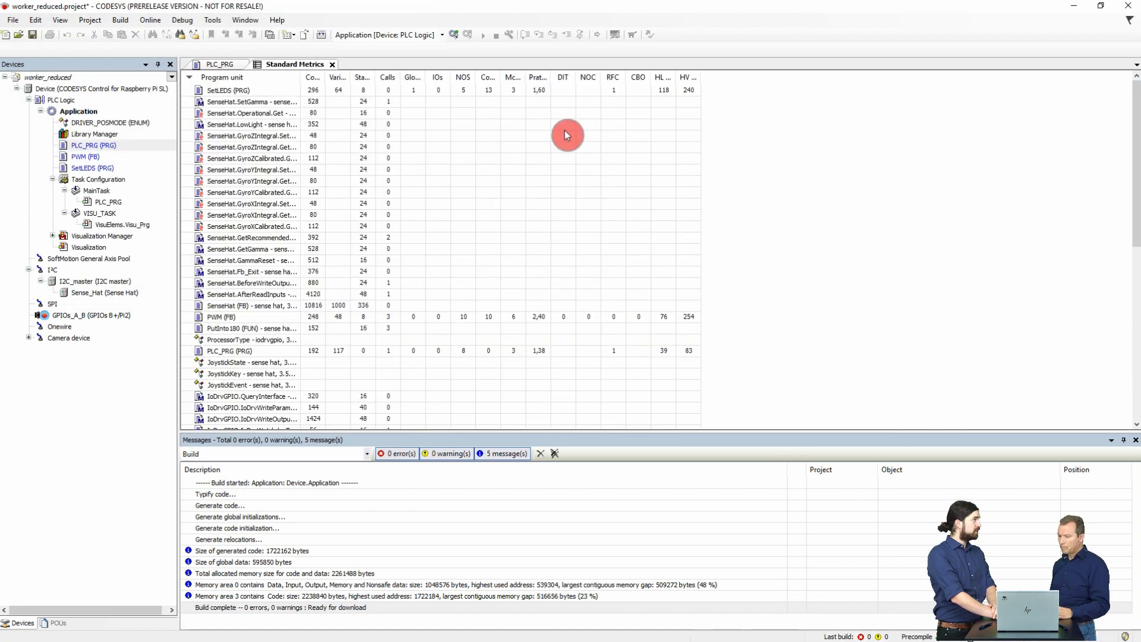
Copy the Standard Metrics table and show SetLEDS and two SenseHat units in a Kiviat diagram
right_click(251, 158)
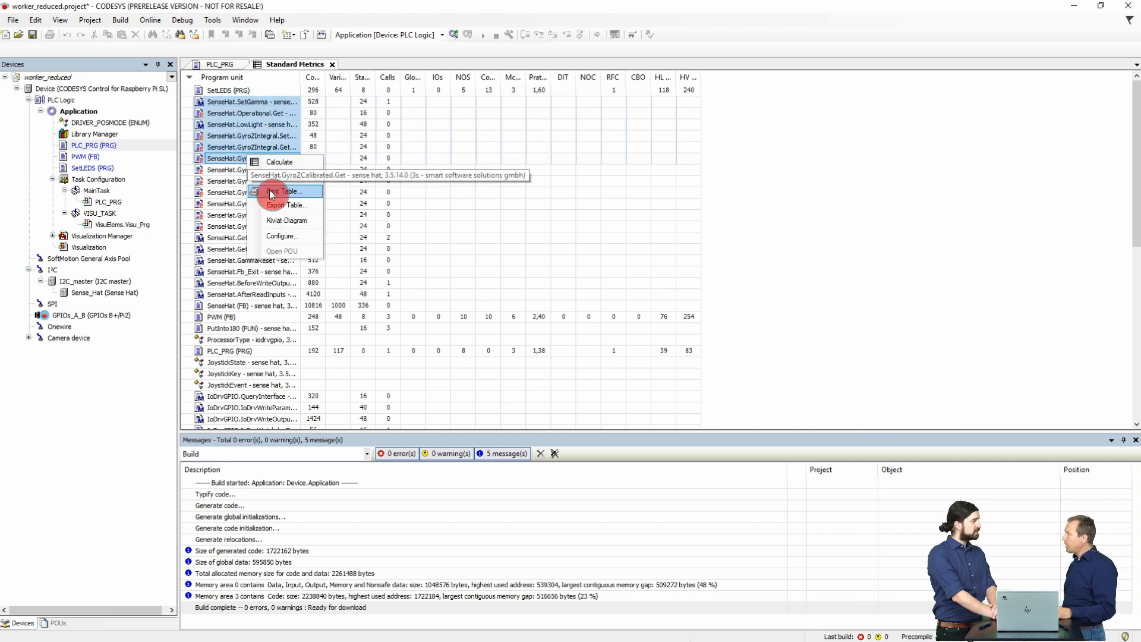
click(287, 220)
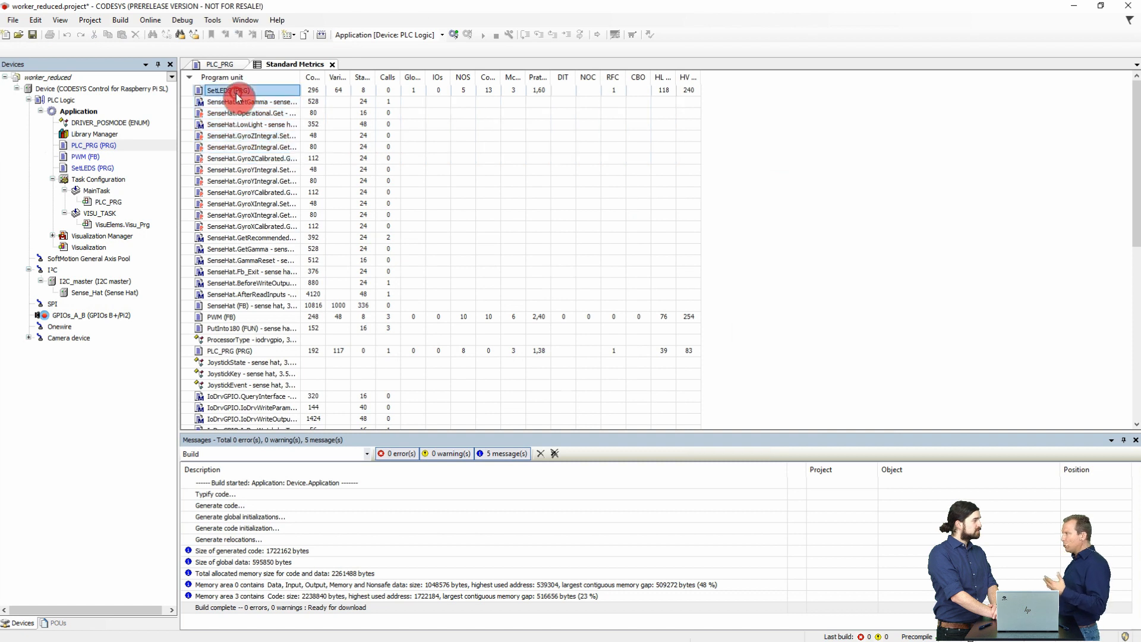
right_click(251, 113)
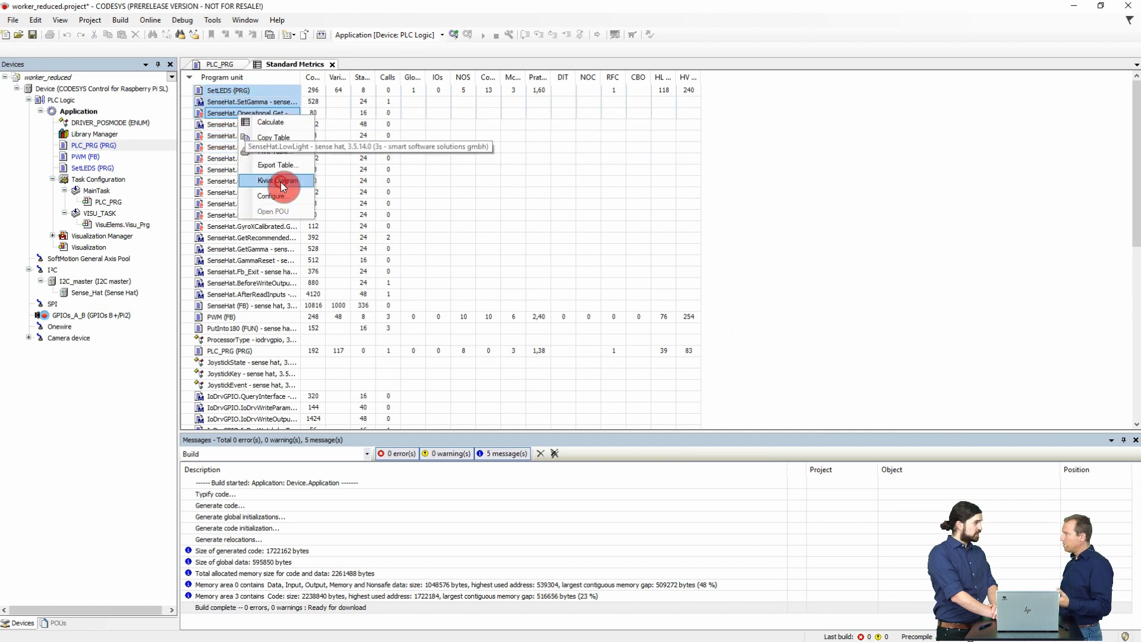
click(275, 180)
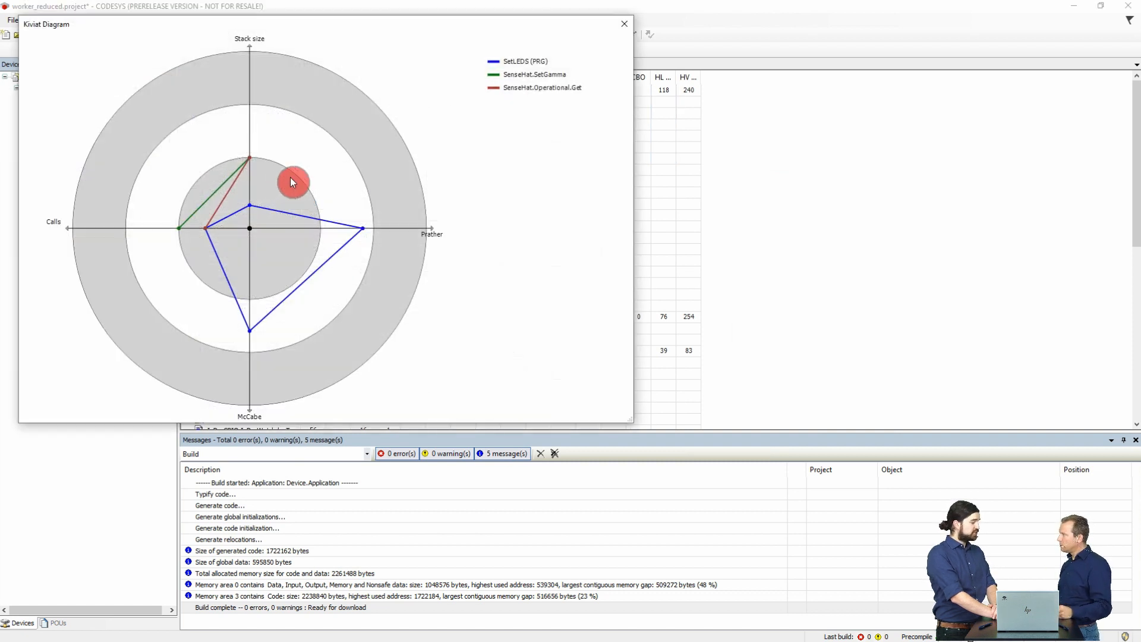
click(624, 24)
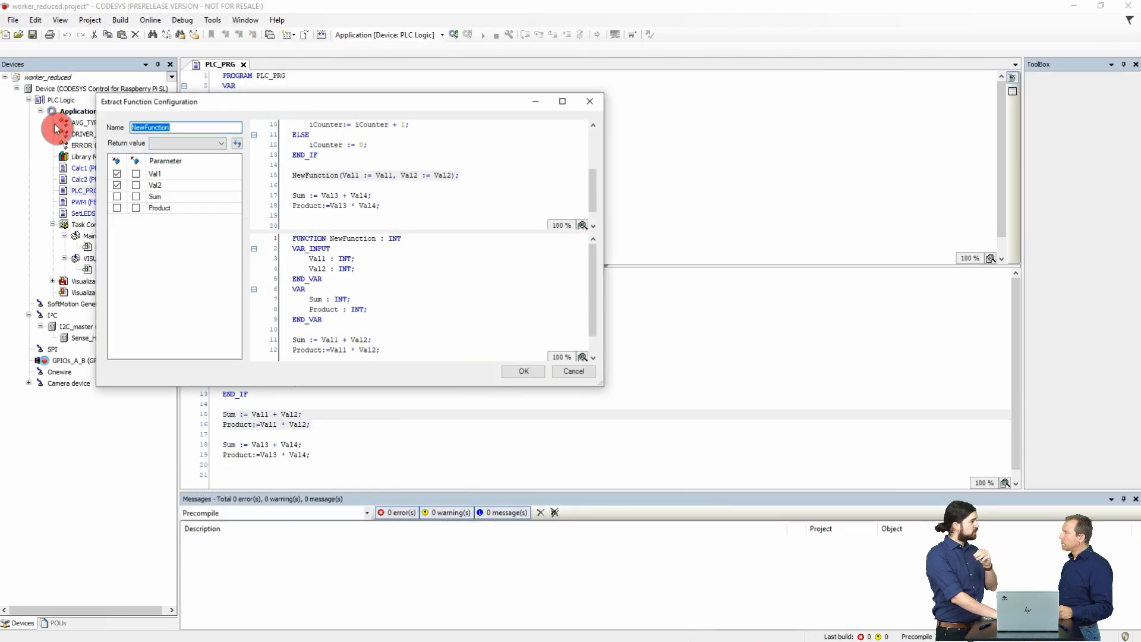
Name the extracted function CalcSimple with Sum and Product as outputs and create it
text(CalcSimple)
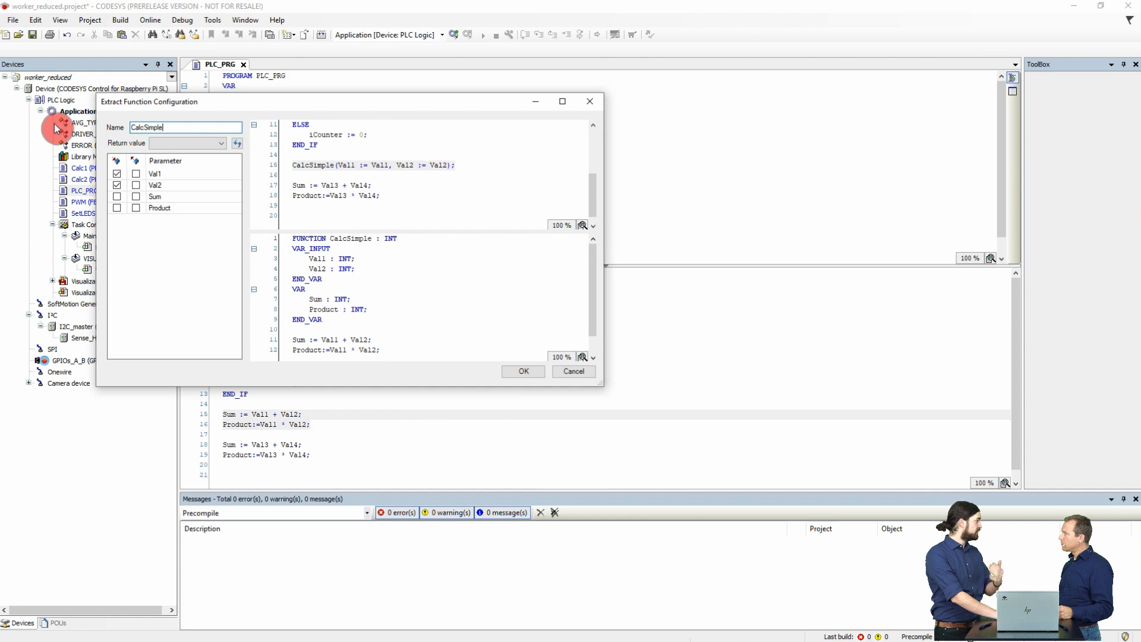
click(135, 196)
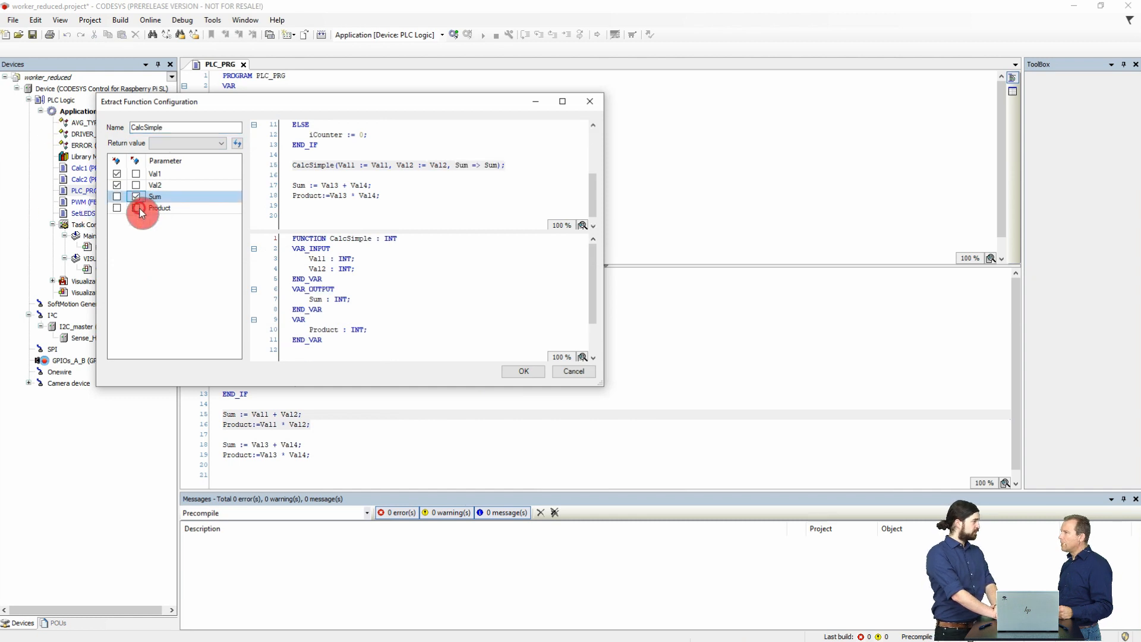
click(135, 207)
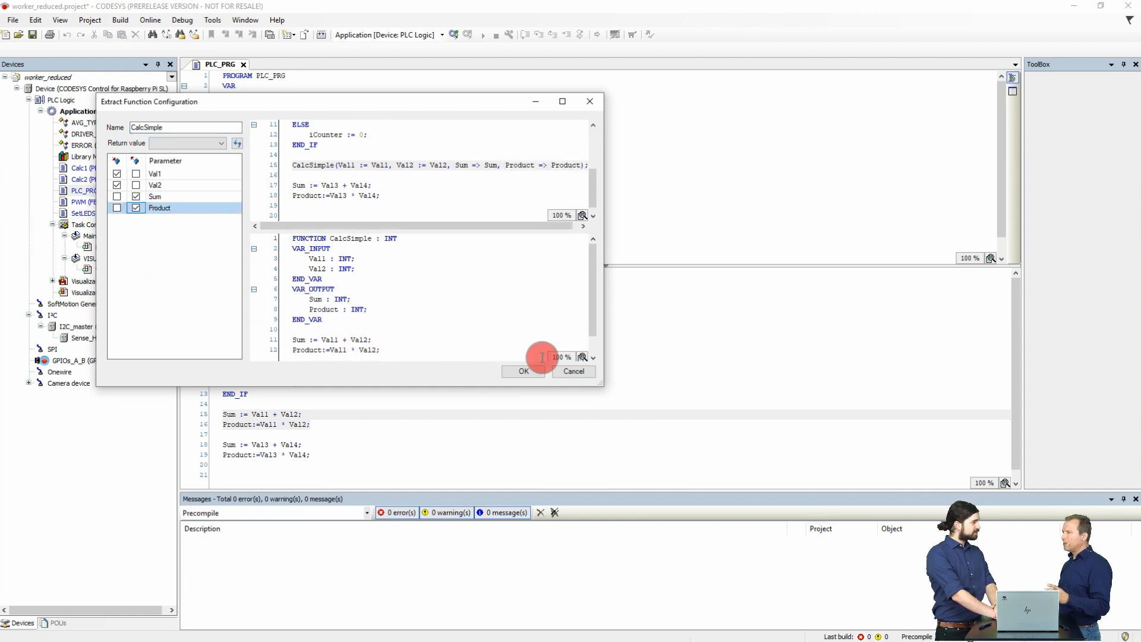
click(523, 371)
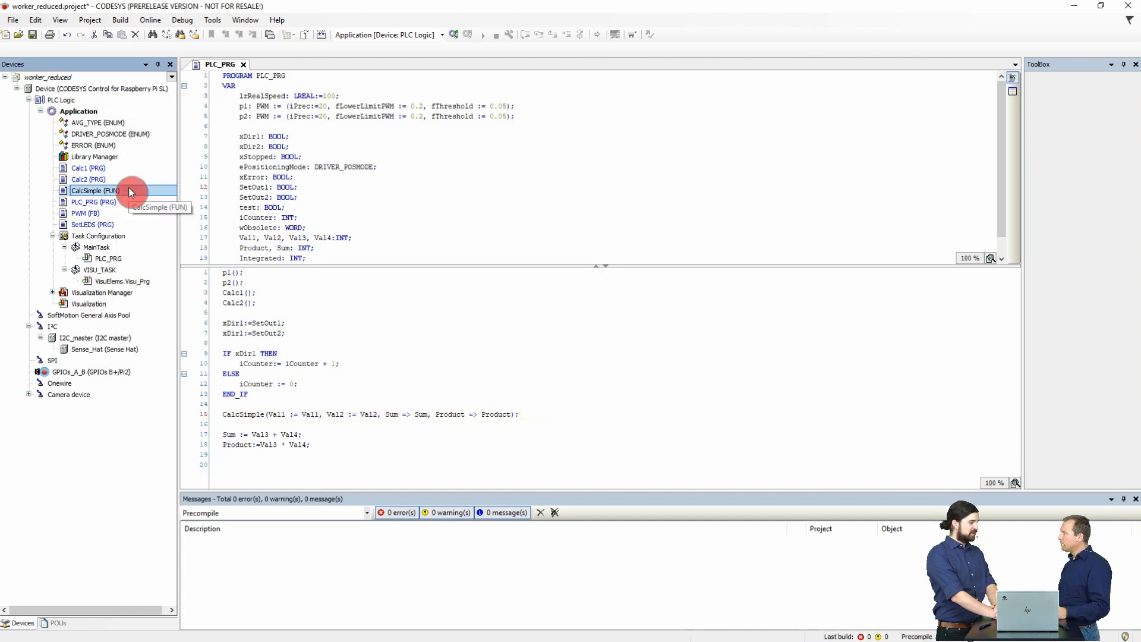
Detect clones across the project, revealing duplicated averaging code in Calc1 and Calc2
click(119, 20)
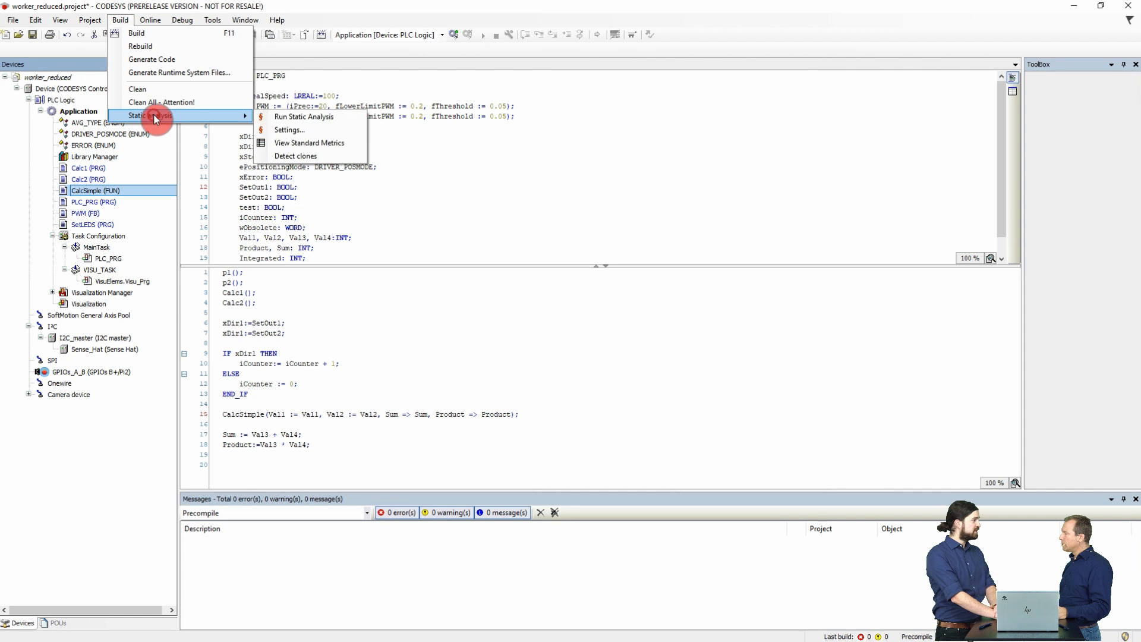
click(295, 155)
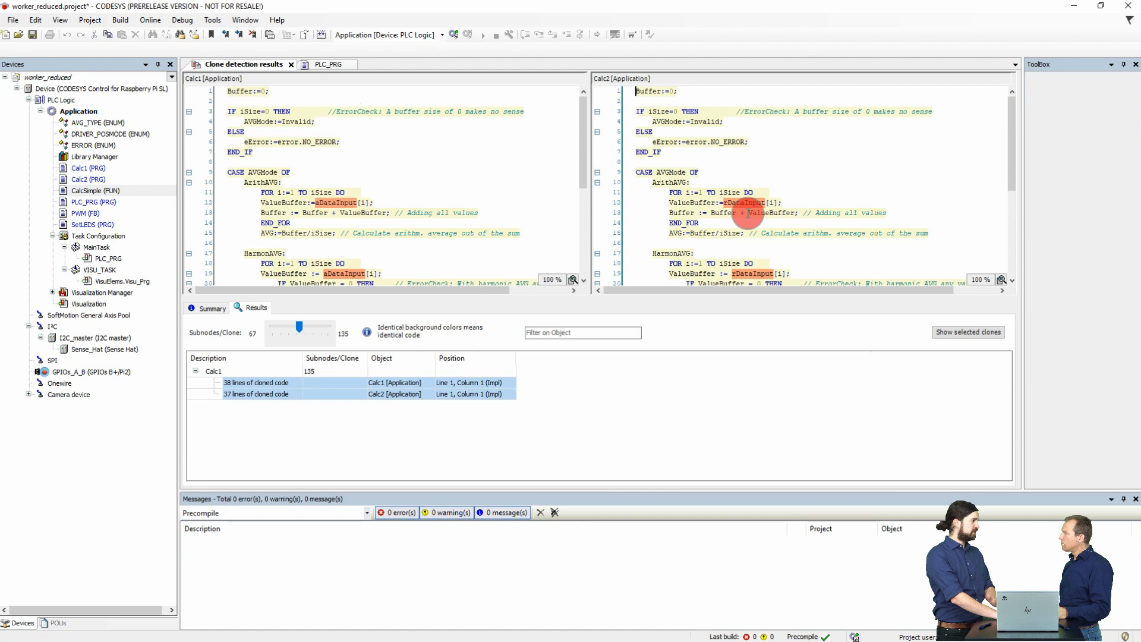
scroll(down, 3)
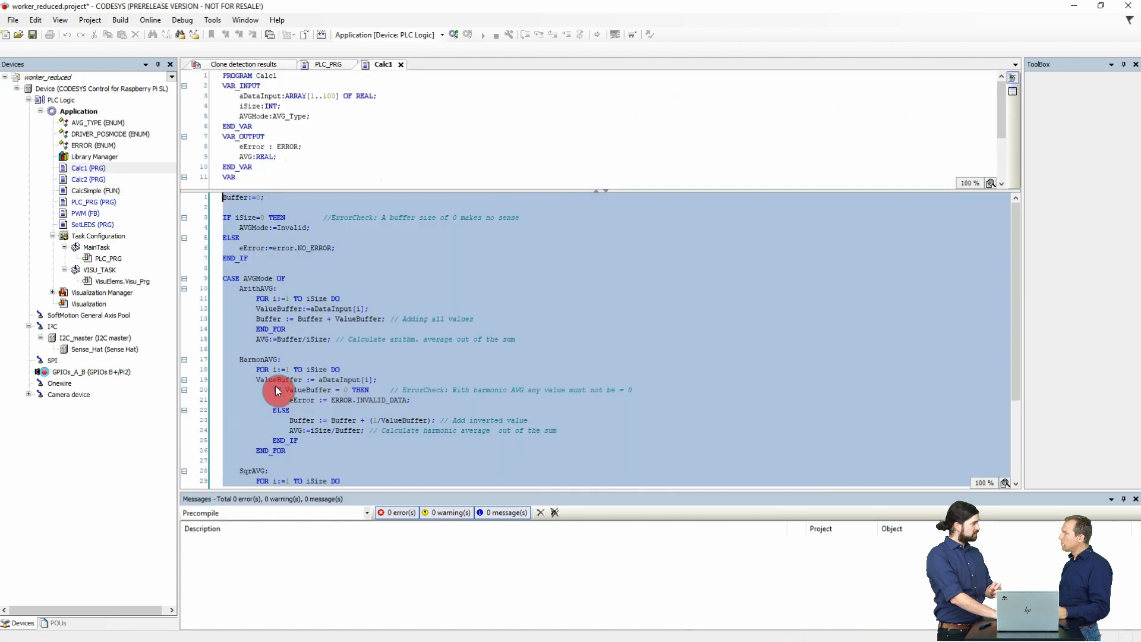
Extract Calc1's averaging code into a new function CalcAVG returning AVG
right_click(277, 389)
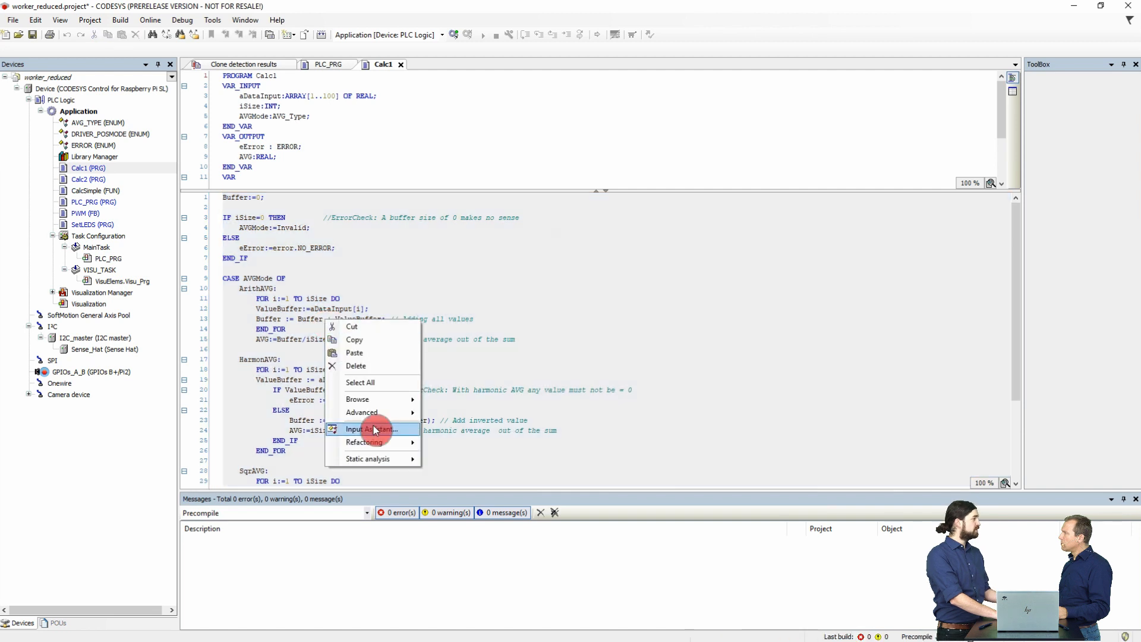
click(372, 429)
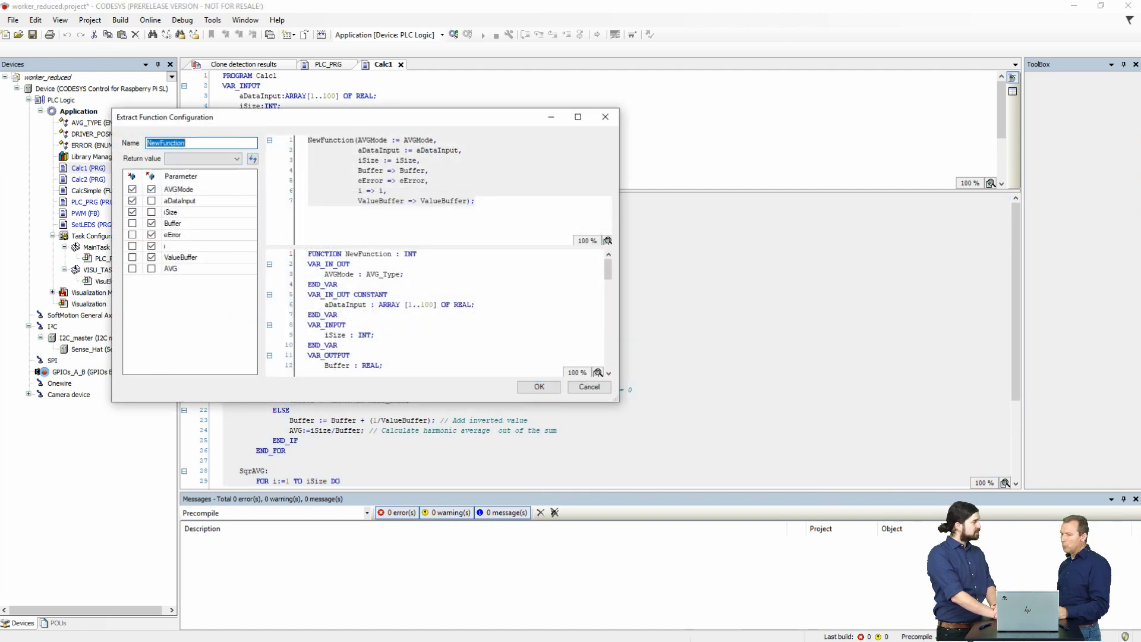
text(CalcAVG)
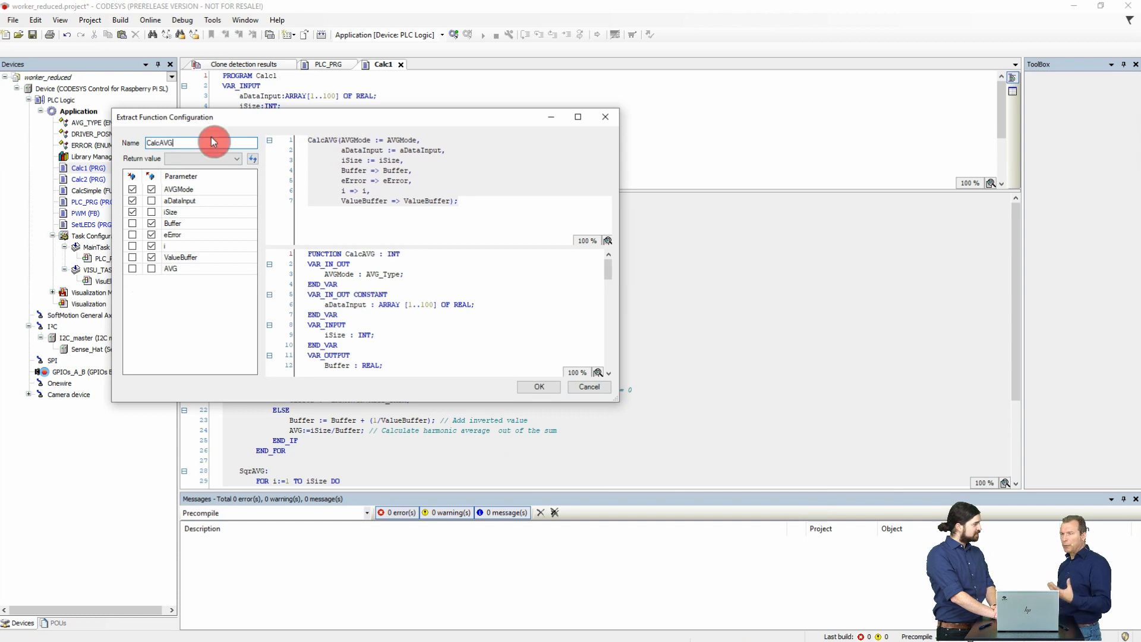
click(170, 268)
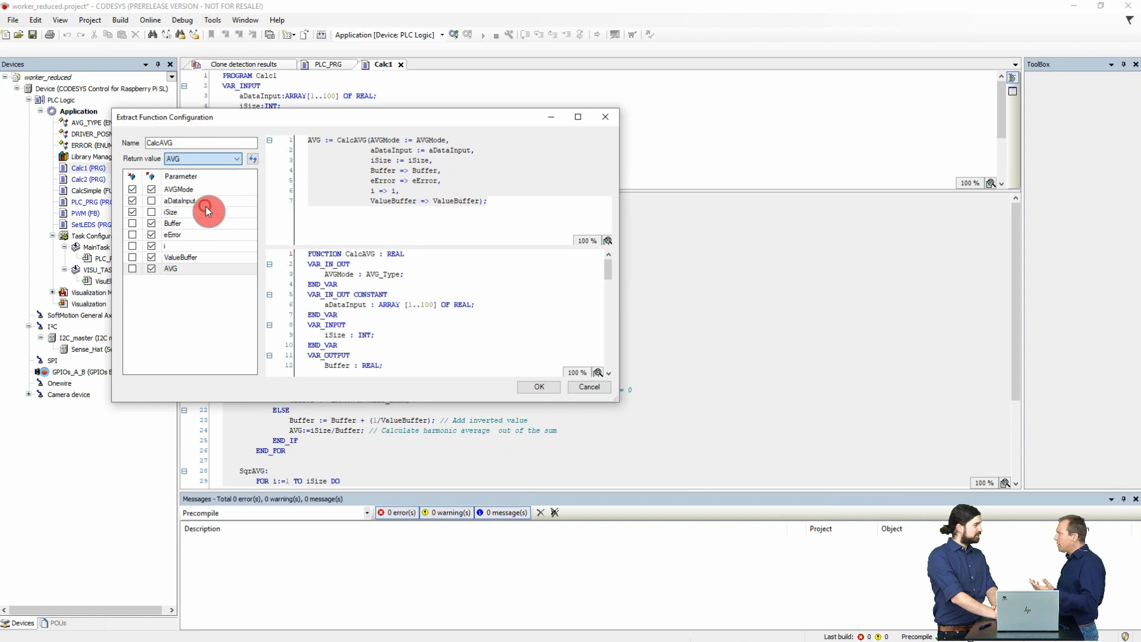
click(537, 386)
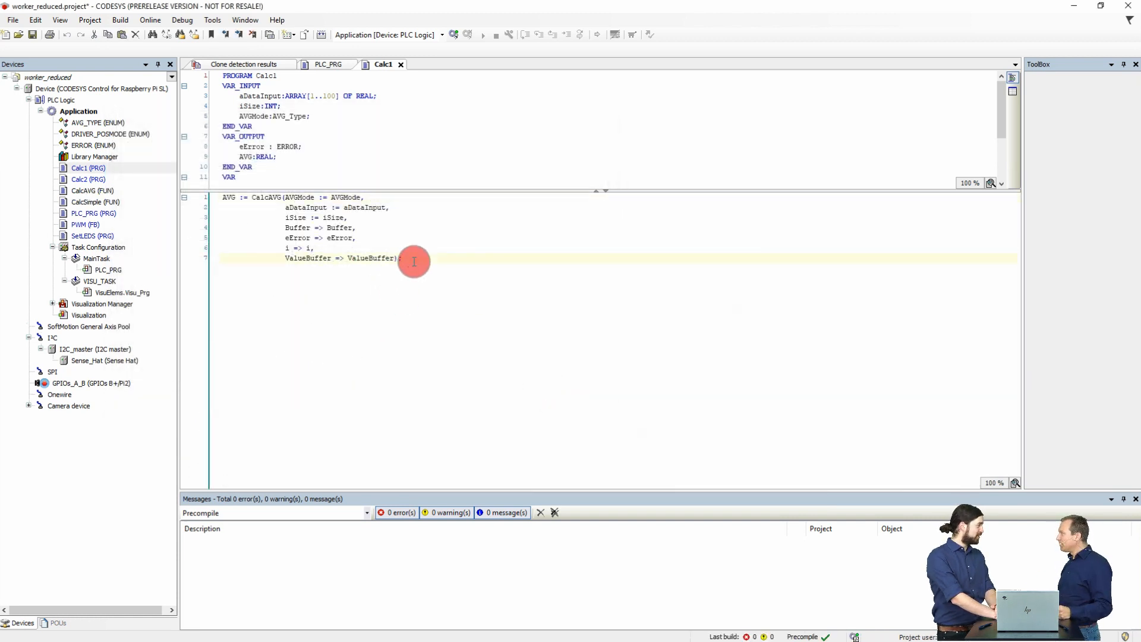
click(92, 190)
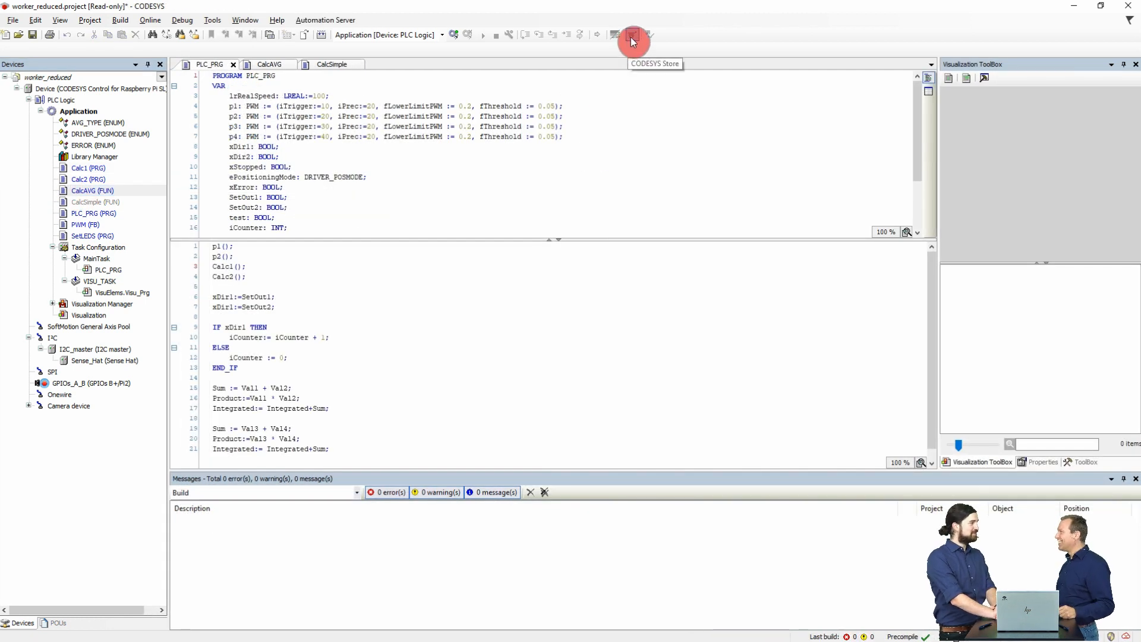
Search the CODESYS Store for 'static' and view the CODESYS Static Analysis product page
click(631, 34)
text(sta)
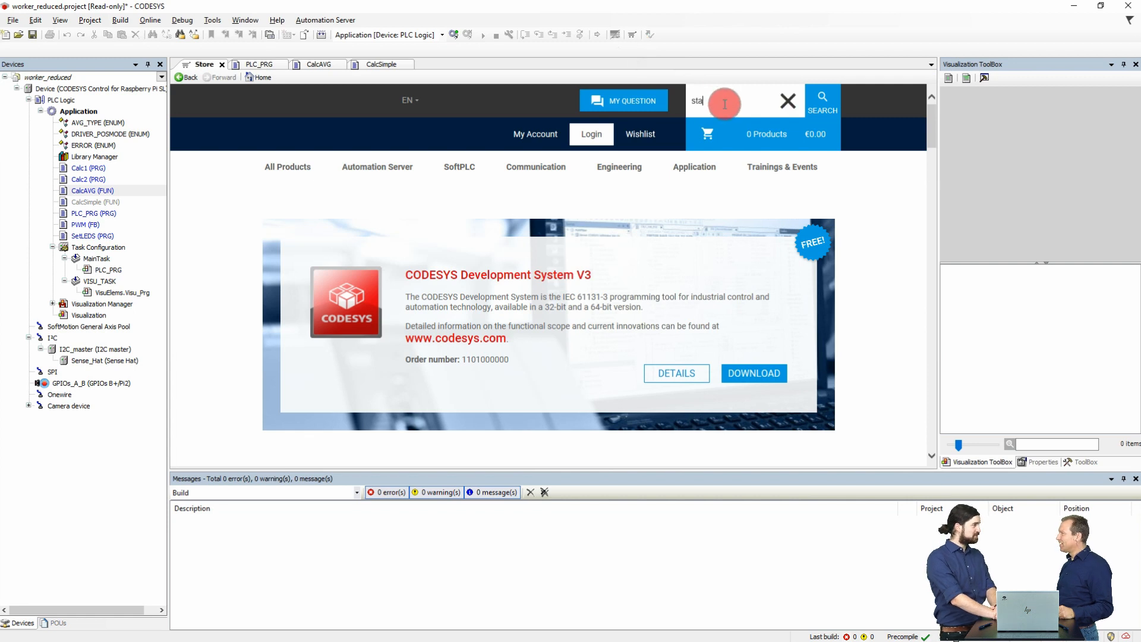
text(tic)
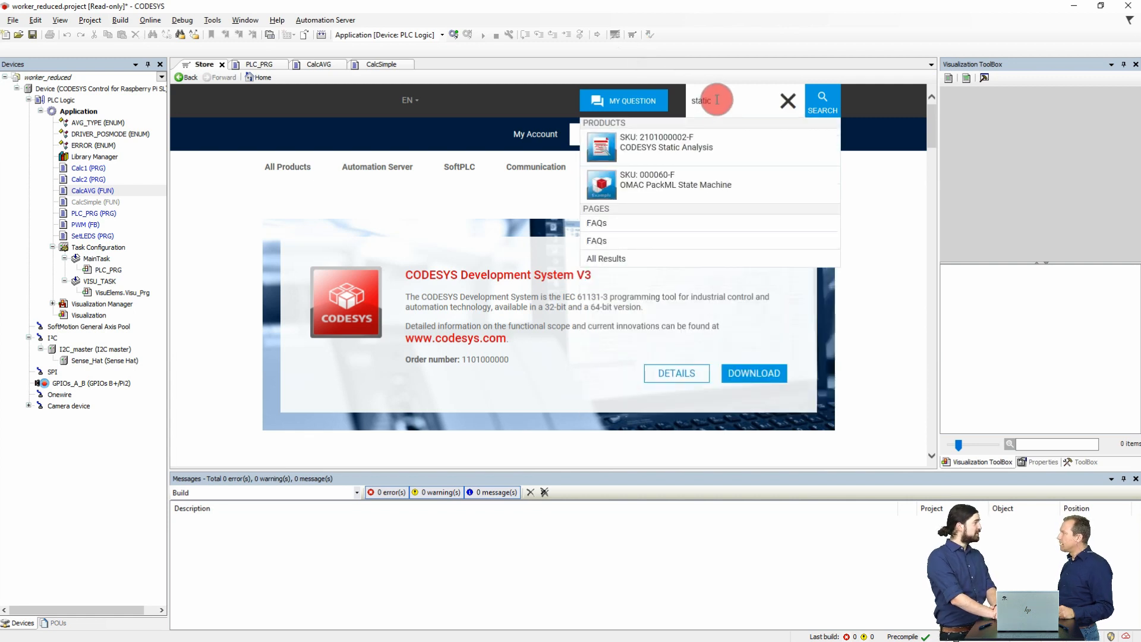
click(786, 100)
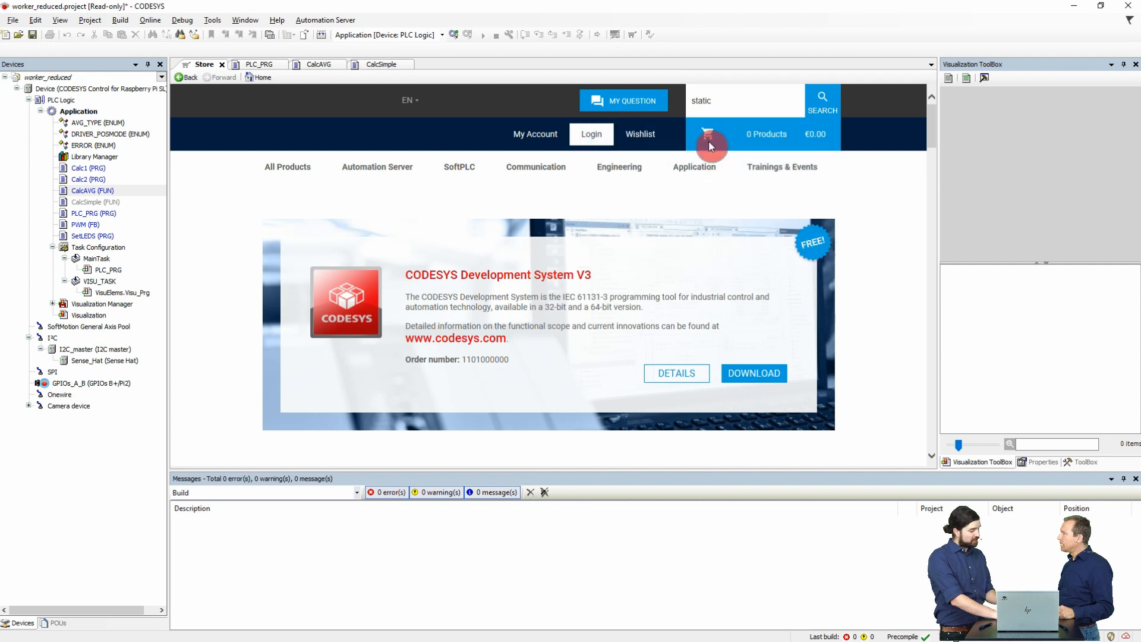
click(821, 100)
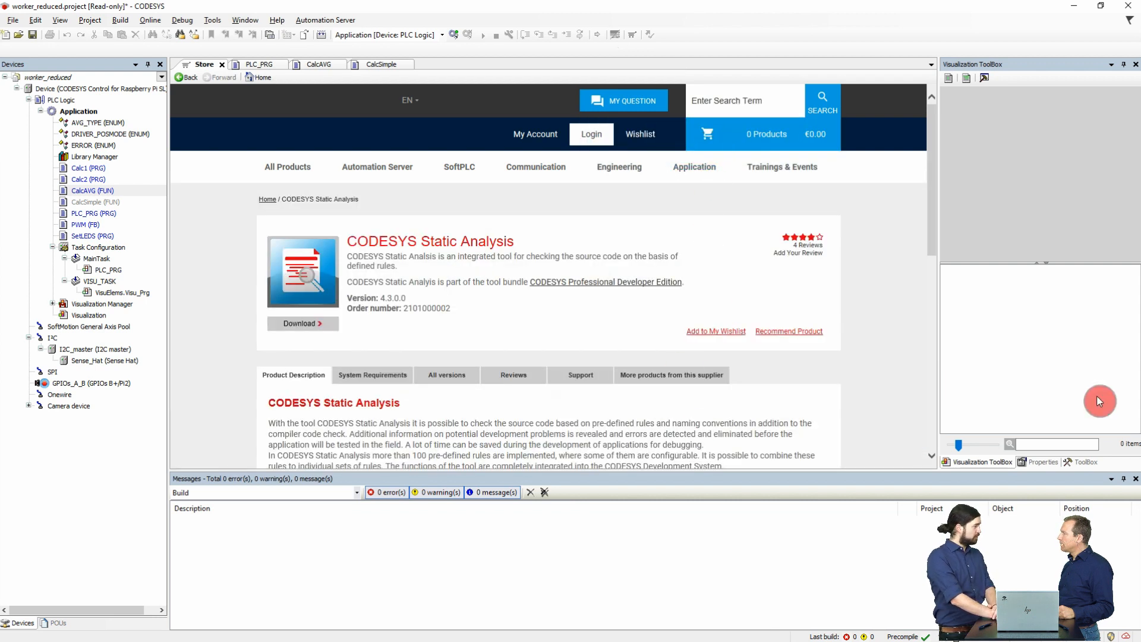
scroll(down, 3)
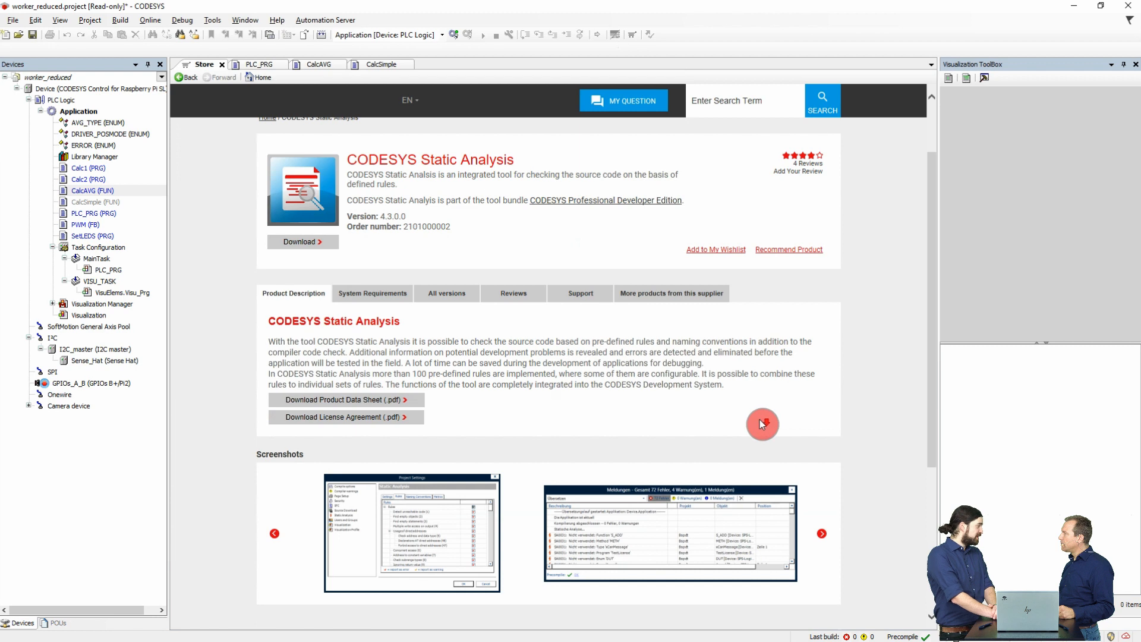
scroll(up, 3)
text(profe)
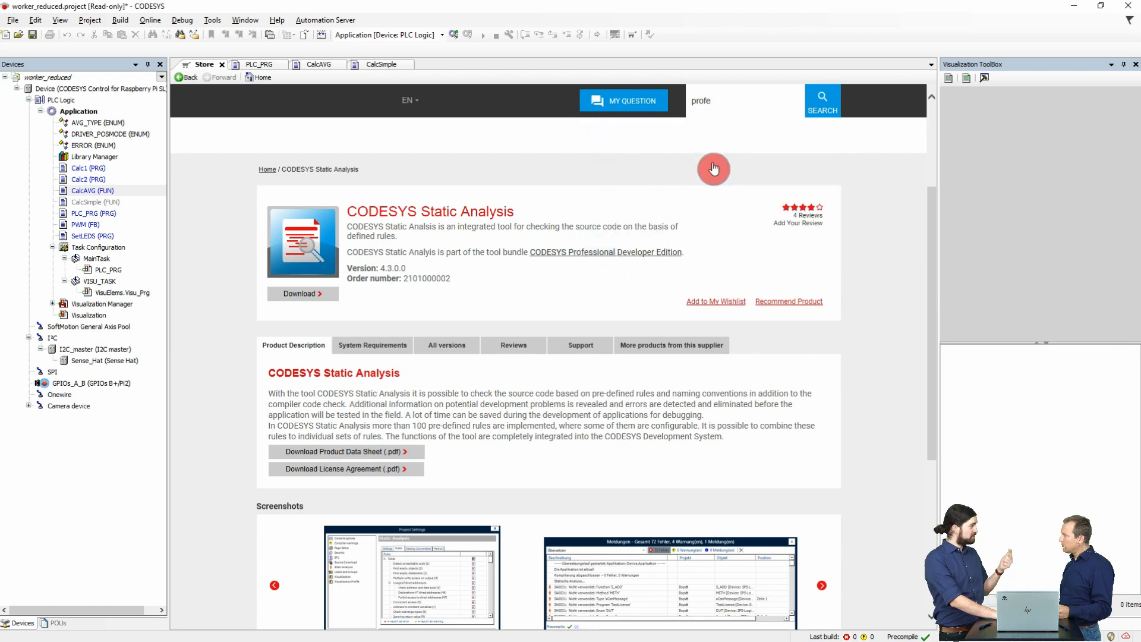
Show the Professional Developer Edition page, the €500 yearly bundle including Static Analysis
click(605, 252)
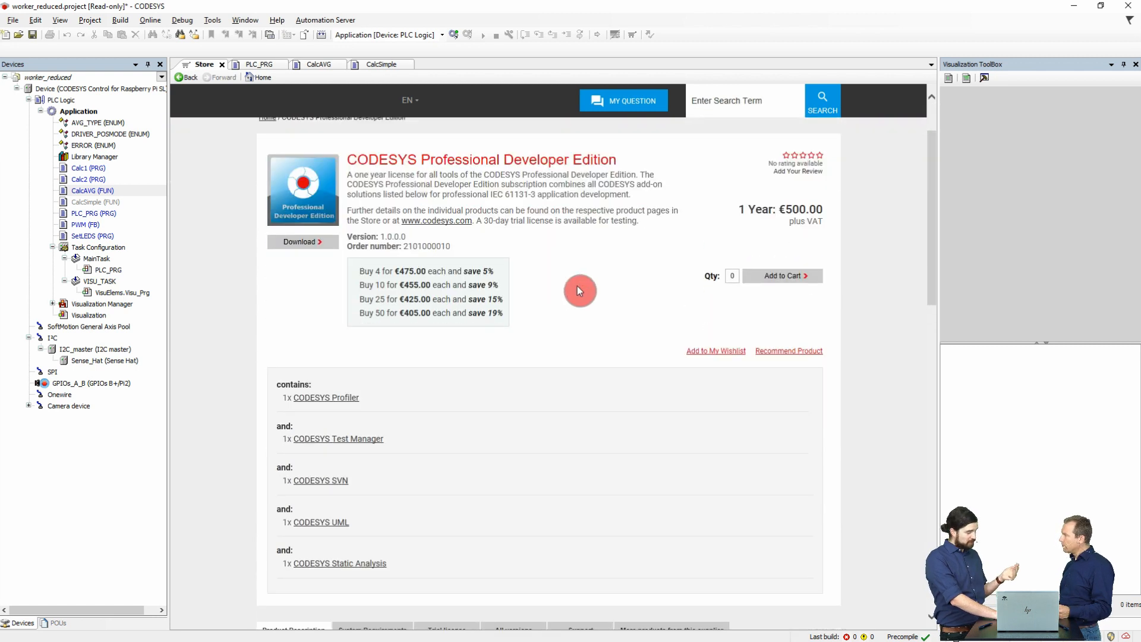
mouse_move(389, 474)
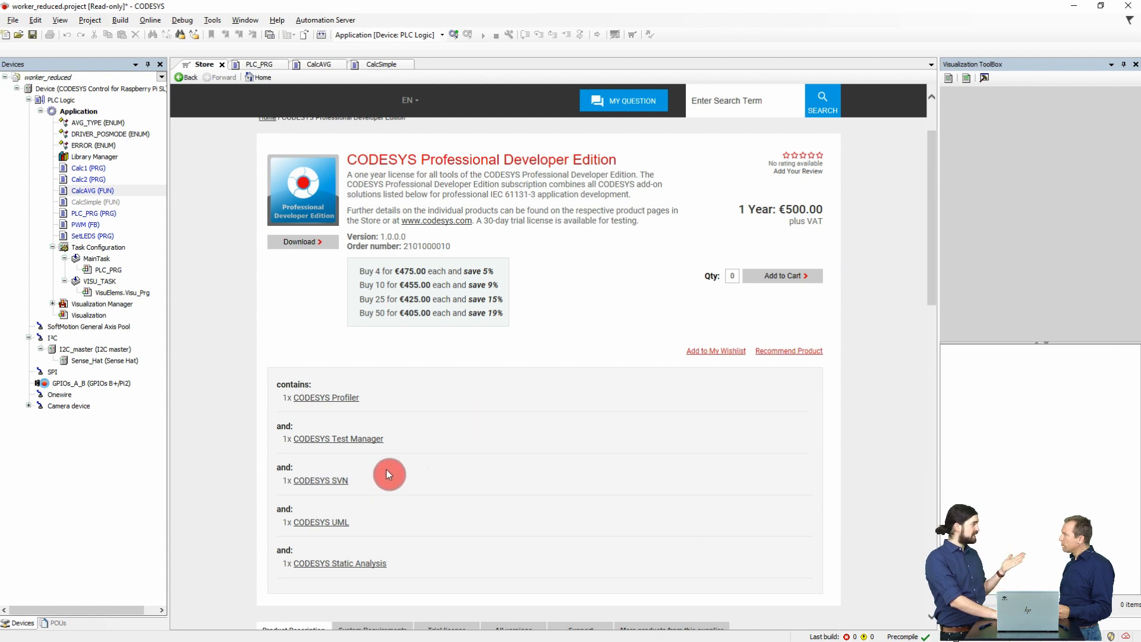
mouse_move(400, 569)
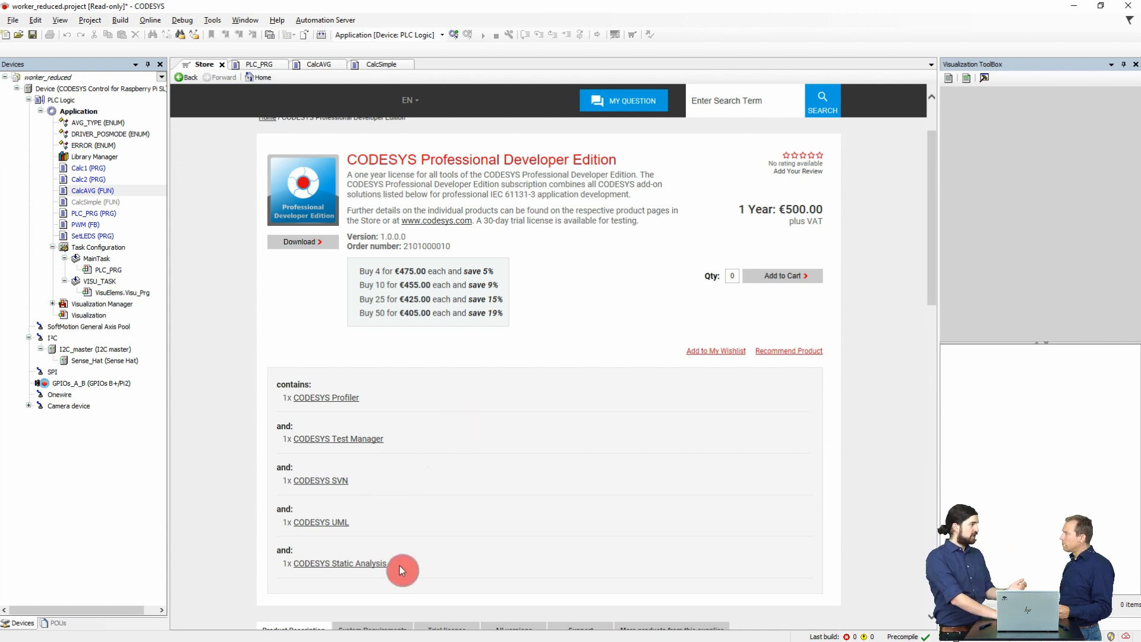
mouse_move(349, 443)
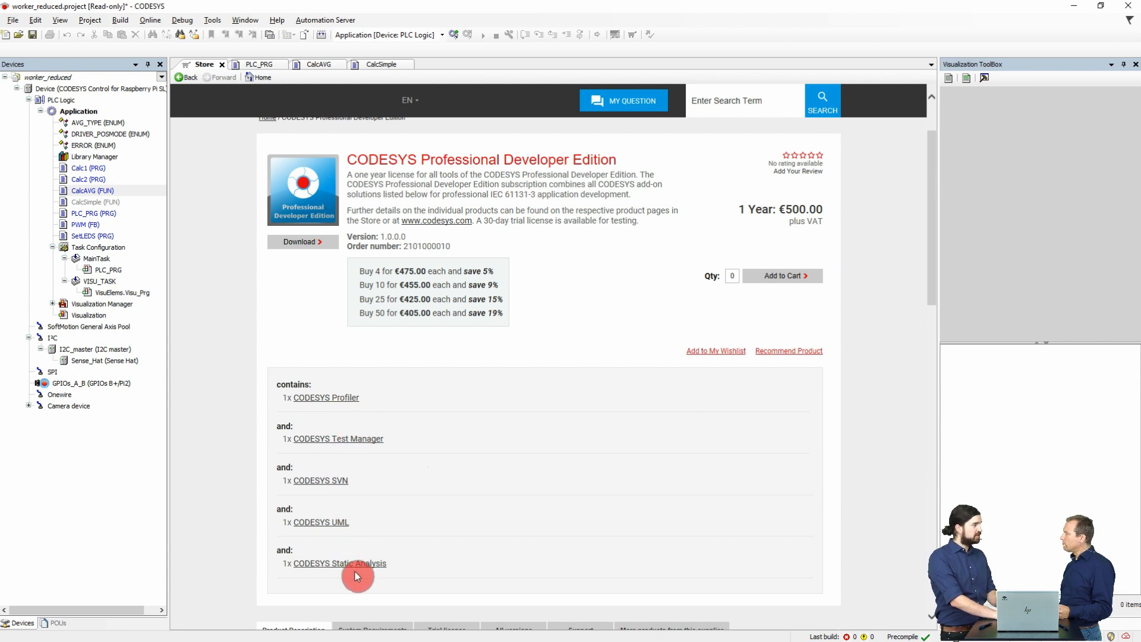
click(338, 564)
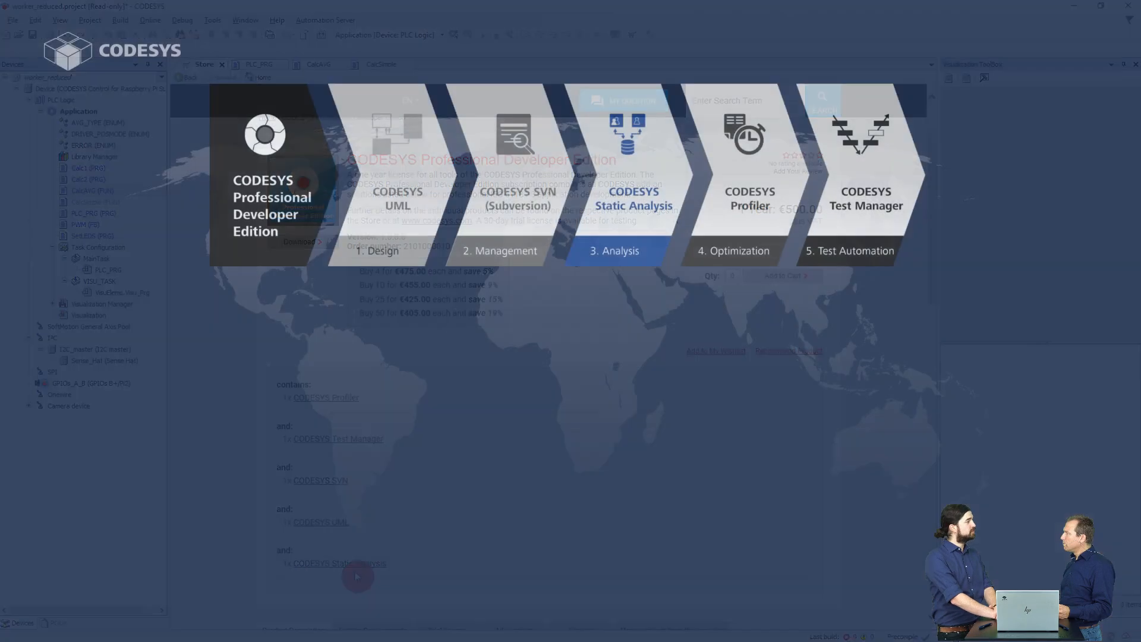